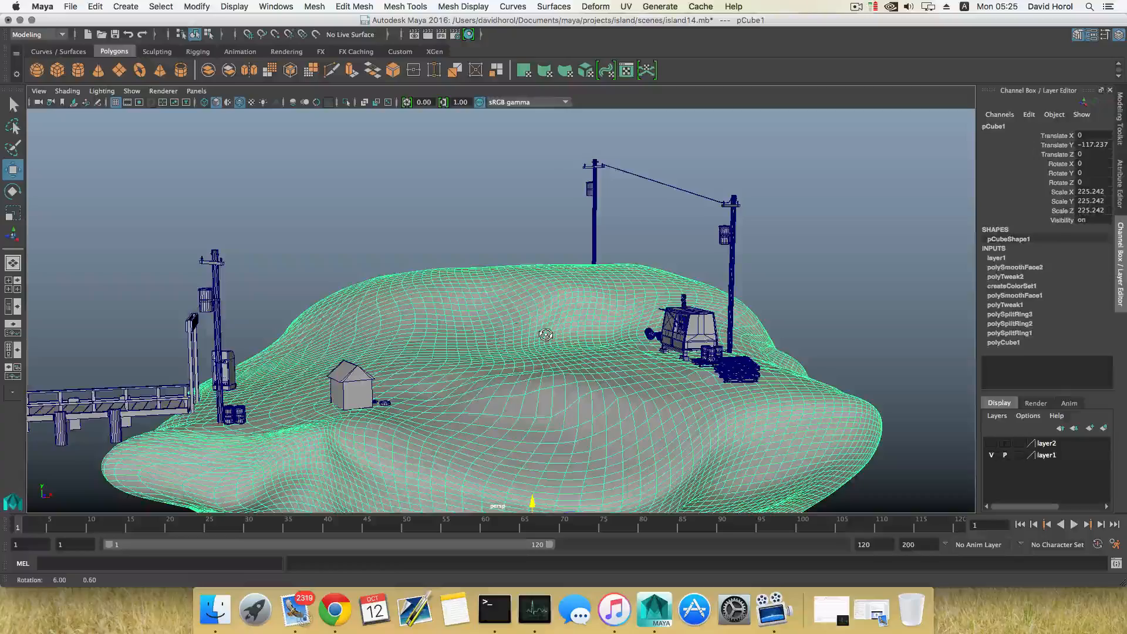
- Orbit the view around the island scene
drag(547, 334, 521, 340)
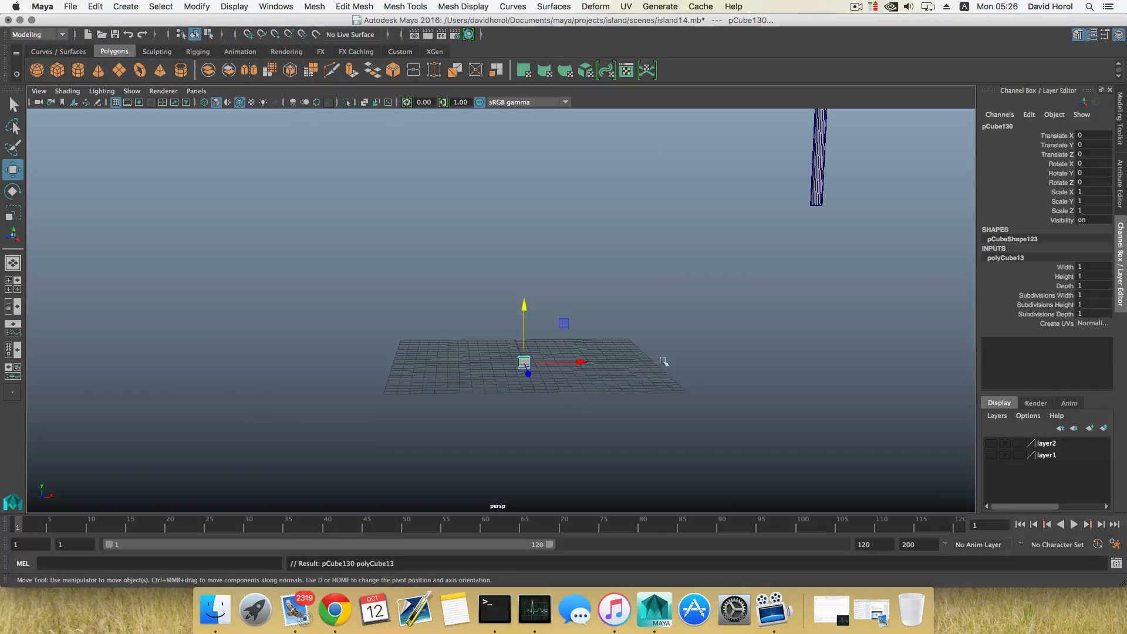
- Scale up the cube and set its subdivisions to width 5, height 5, depth 3
key(F8)
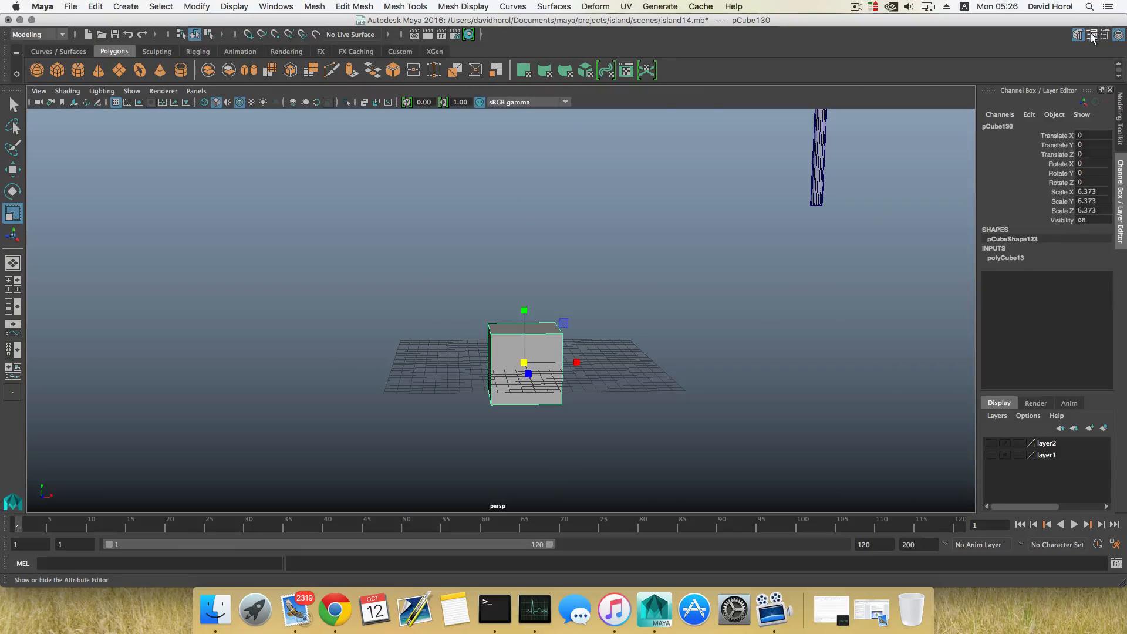
click(1091, 35)
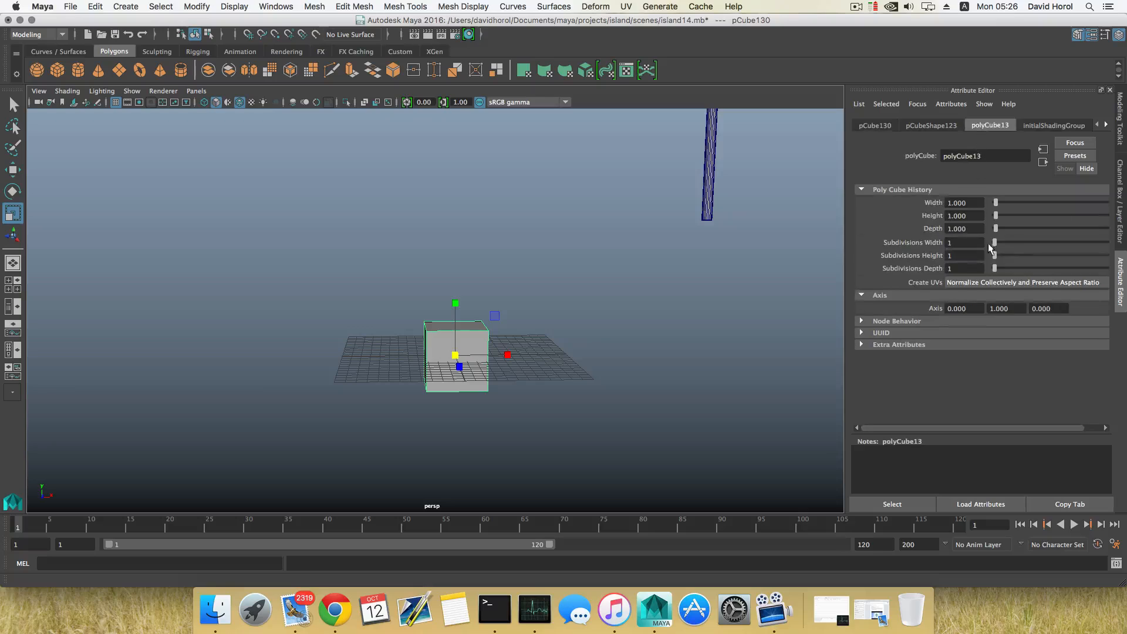
drag(995, 242, 1004, 242)
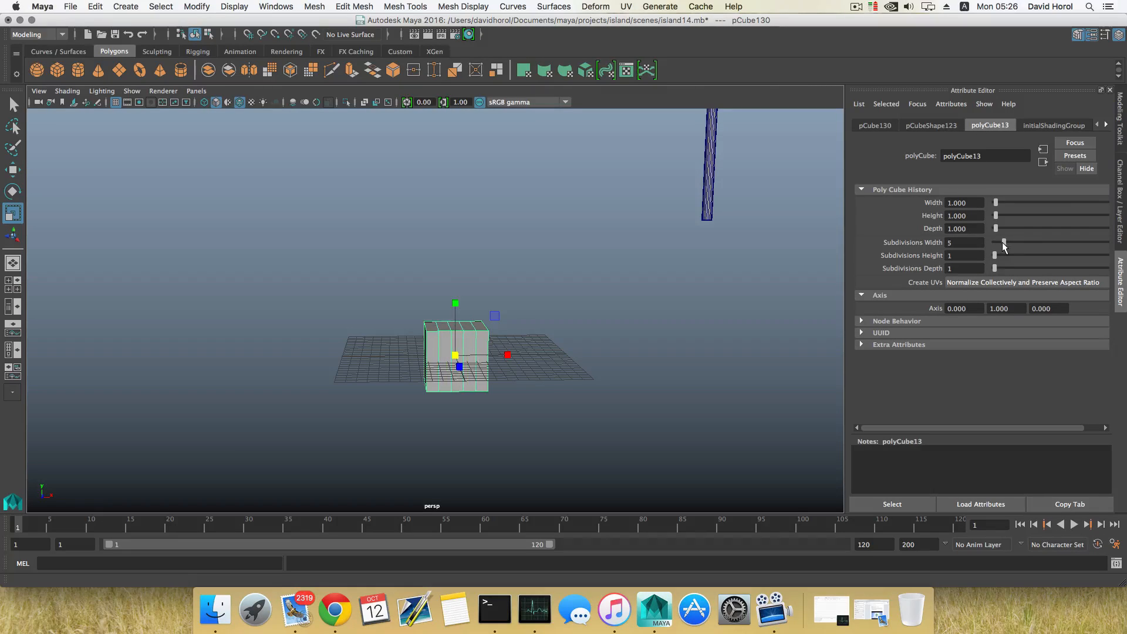
drag(996, 256, 1004, 255)
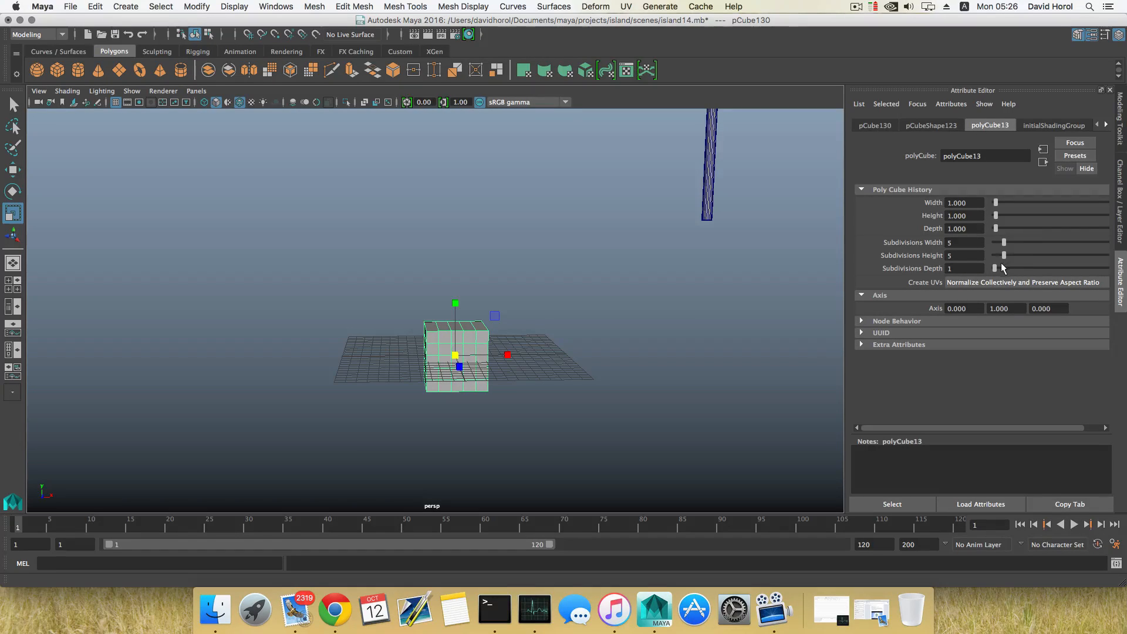
drag(996, 268, 1003, 268)
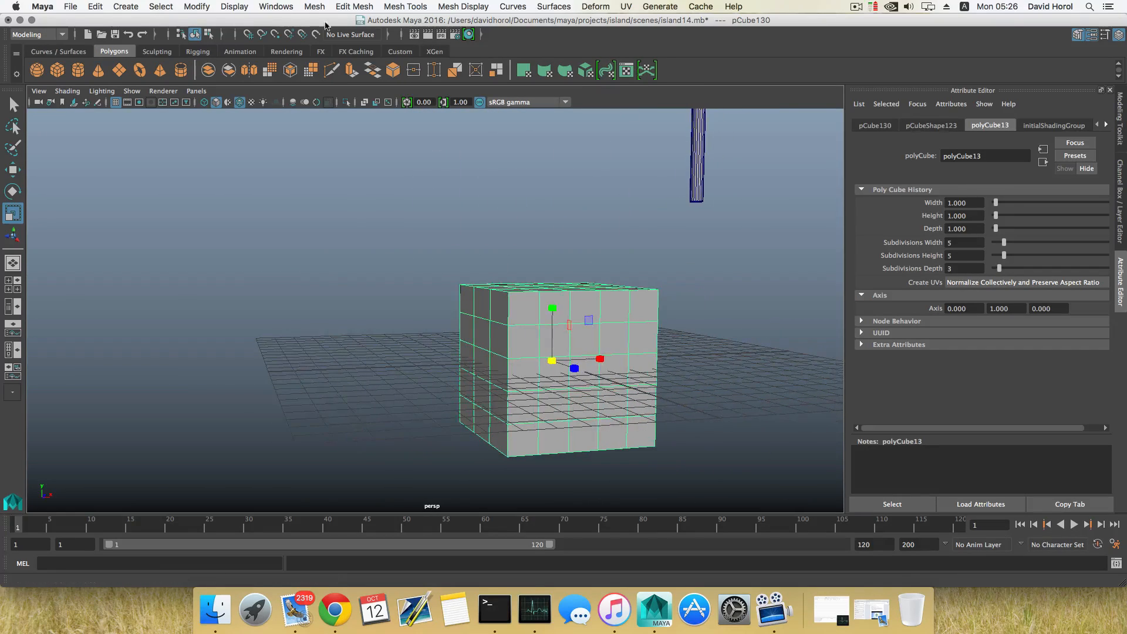
- Apply Mesh > Smooth to the 5×5×3 subdivided cube
click(314, 6)
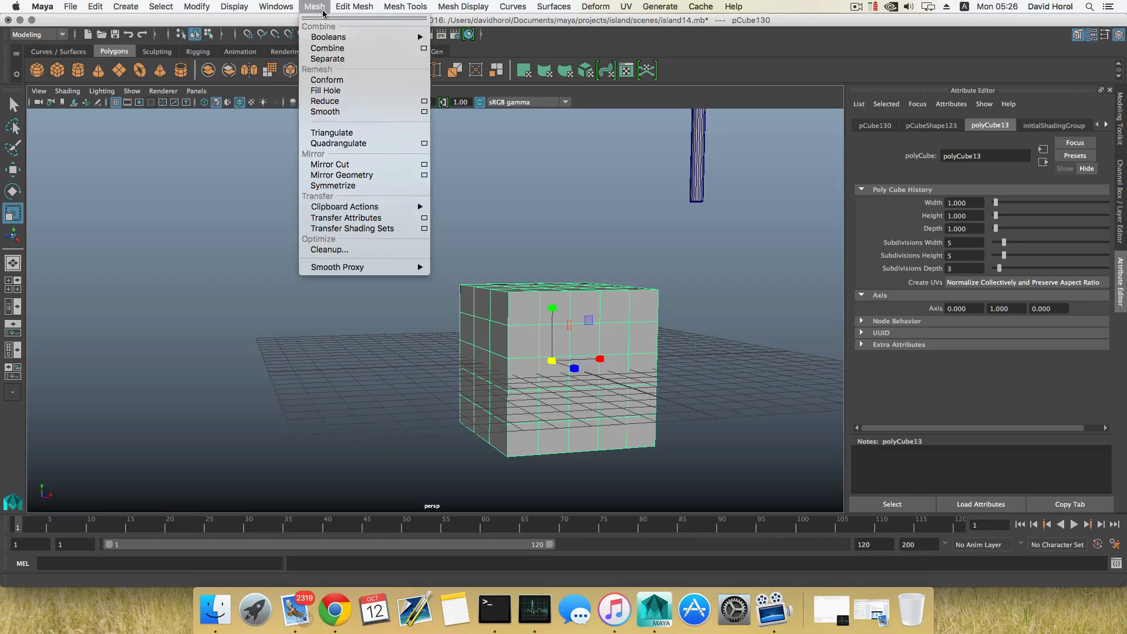
click(324, 112)
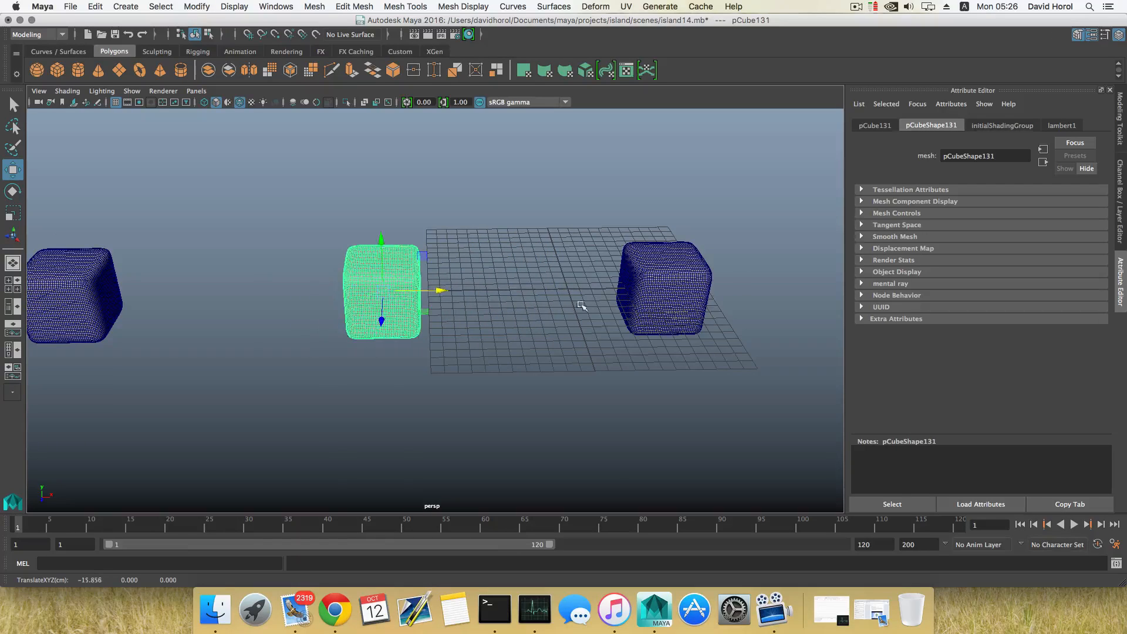
- Pull two lumps out of a smoothed cube with the Grab sculpting tool
click(157, 51)
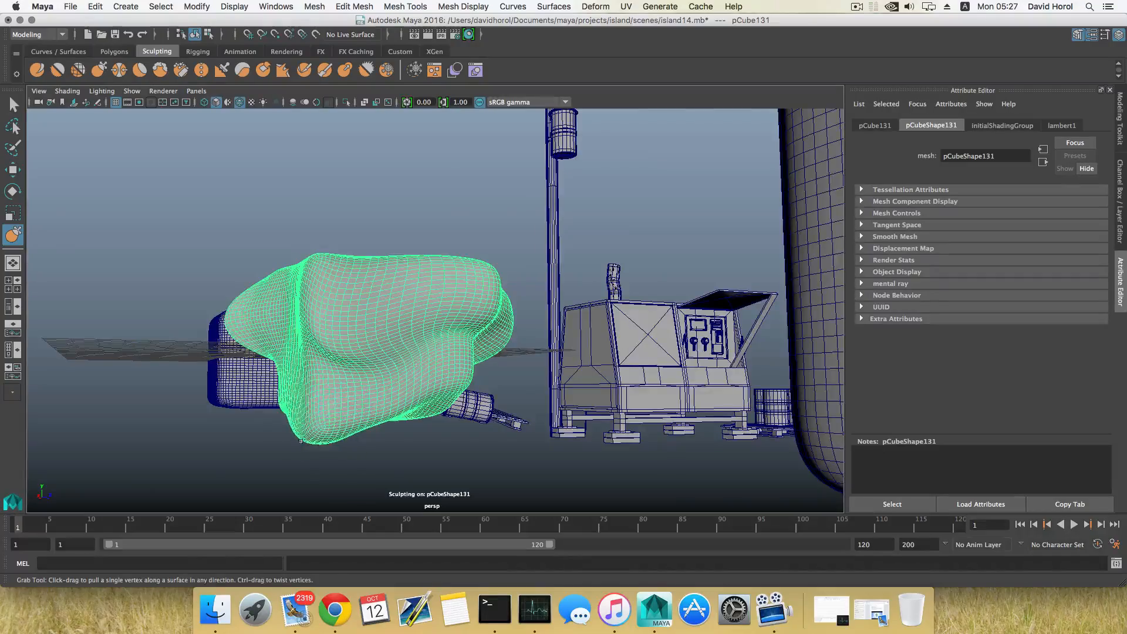
drag(432, 288, 291, 372)
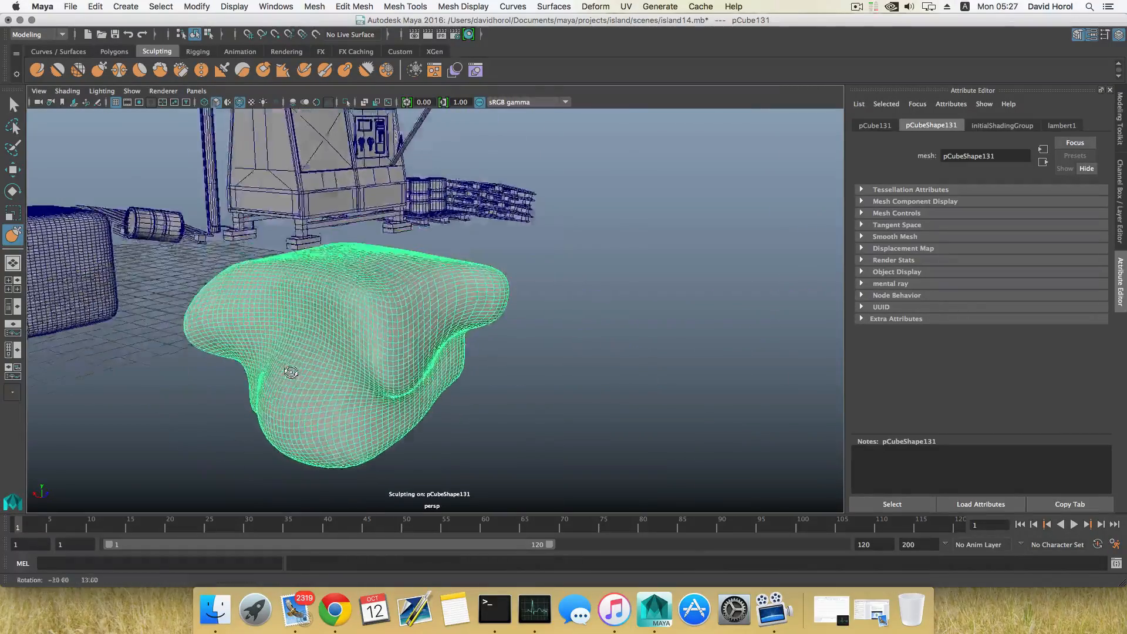
drag(291, 371, 310, 359)
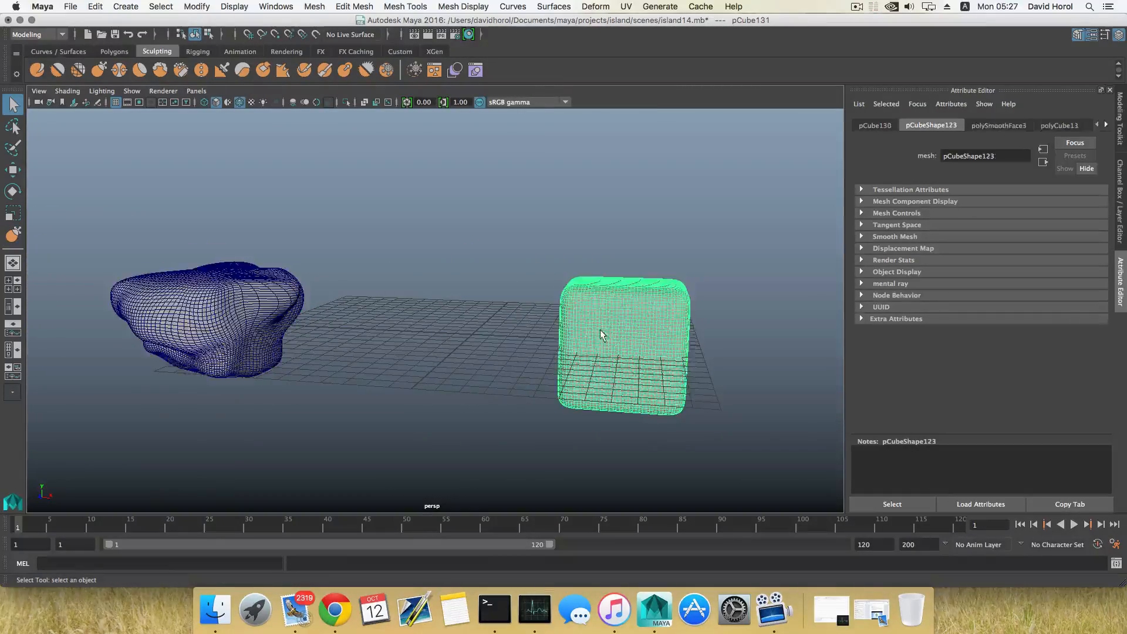
- Select the next smoothed cube to sculpt
click(13, 234)
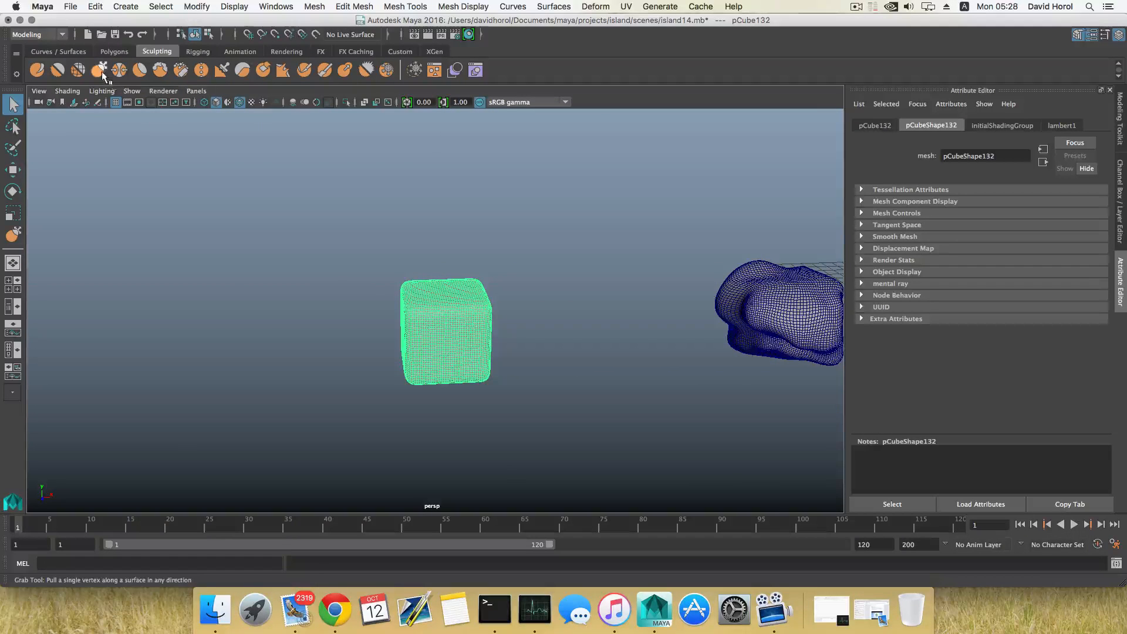
- Pull bulges on pCube132 and pCube133 with the Grab tool to form jagged rocks
drag(446, 330, 399, 327)
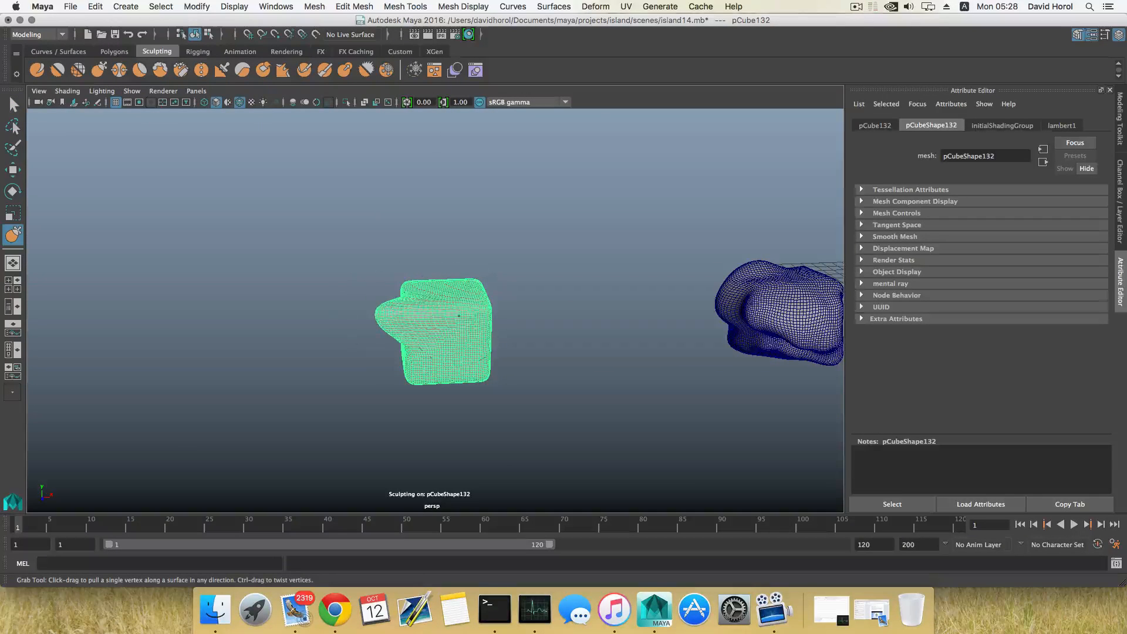
drag(445, 302, 428, 374)
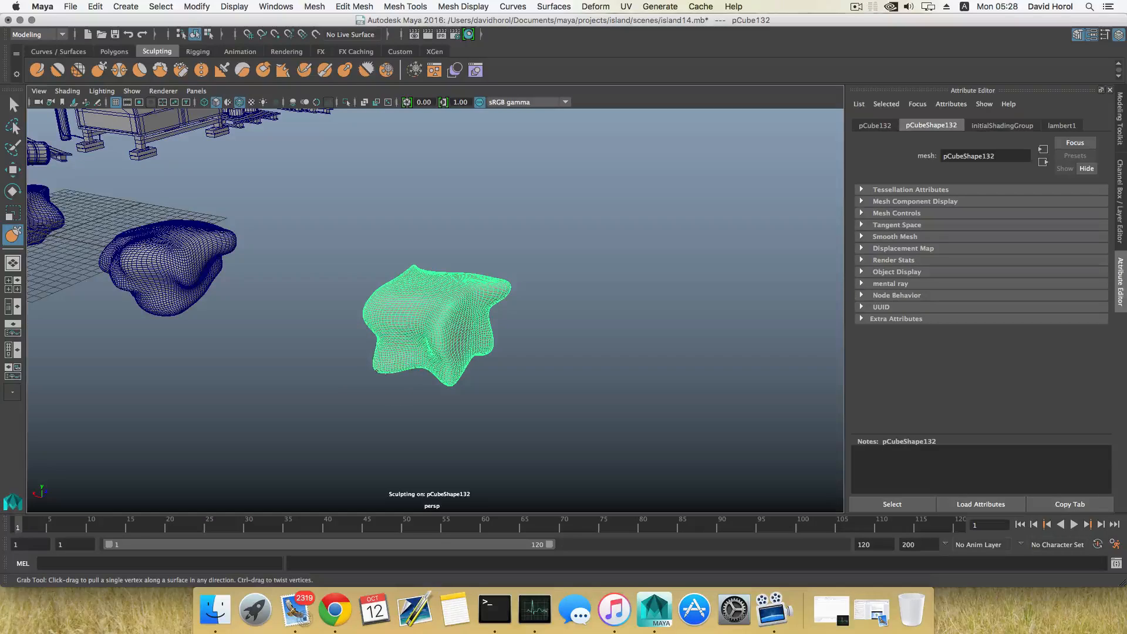
drag(431, 324, 452, 345)
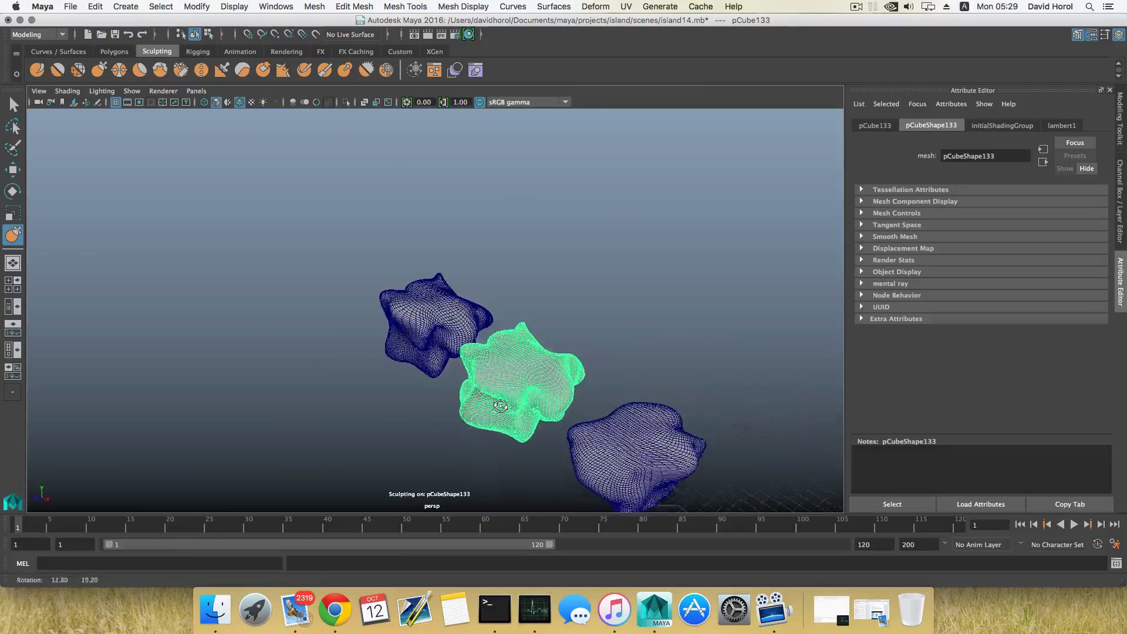
- Select the upper sculpted boulder and scale it to match the other rocks
drag(499, 406, 490, 401)
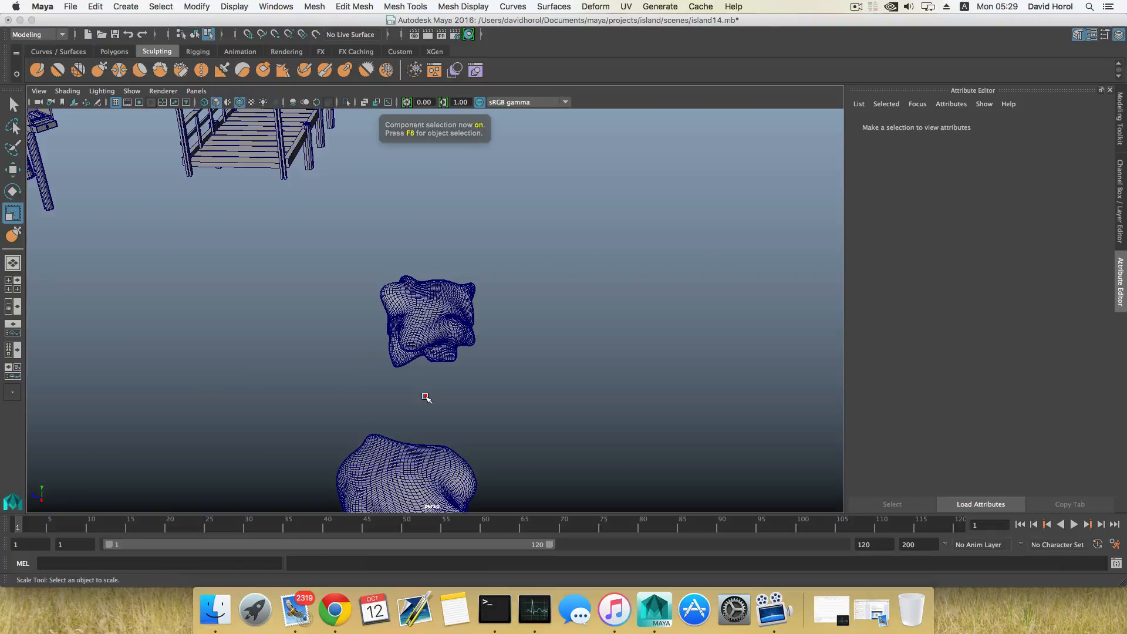
click(427, 321)
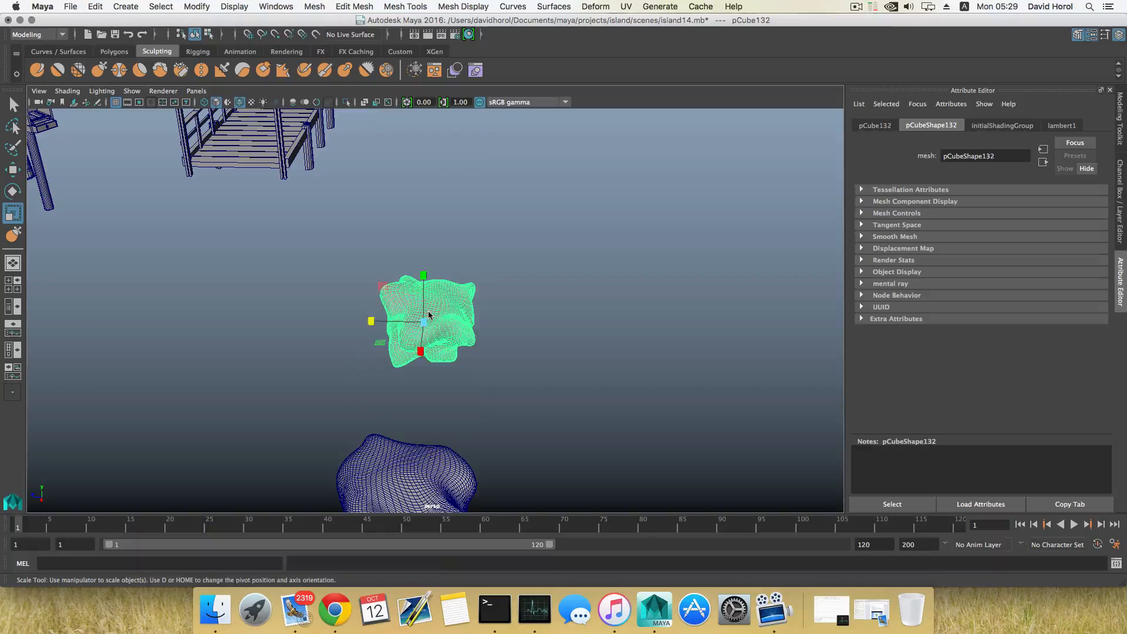
drag(432, 323, 503, 395)
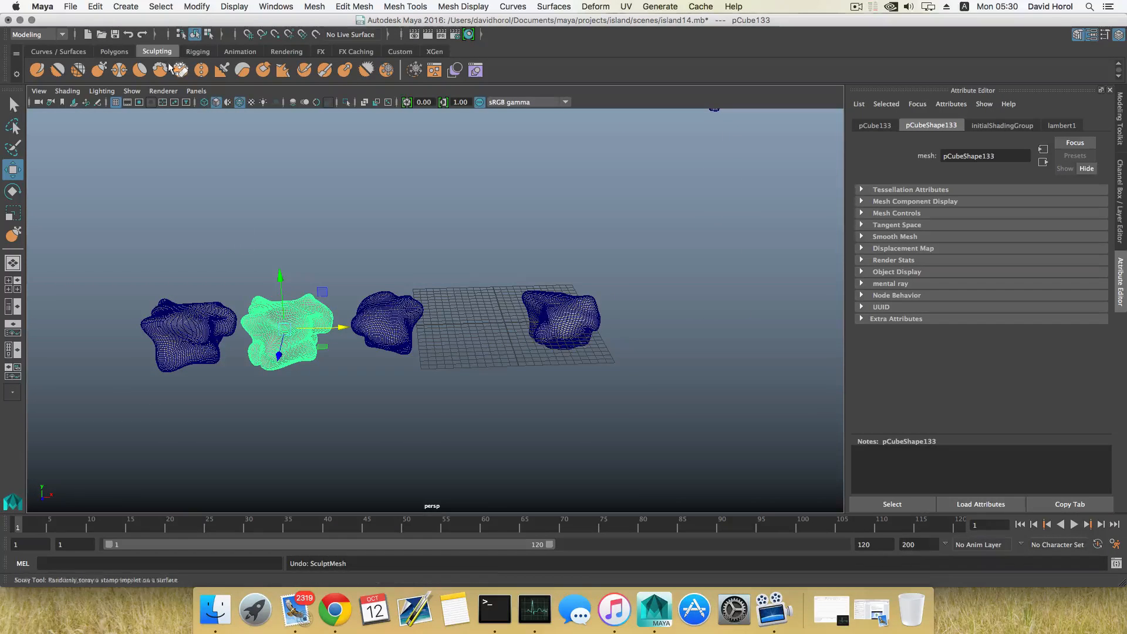
- Delete the boulders' history via Edit > Delete by Type > History
click(93, 6)
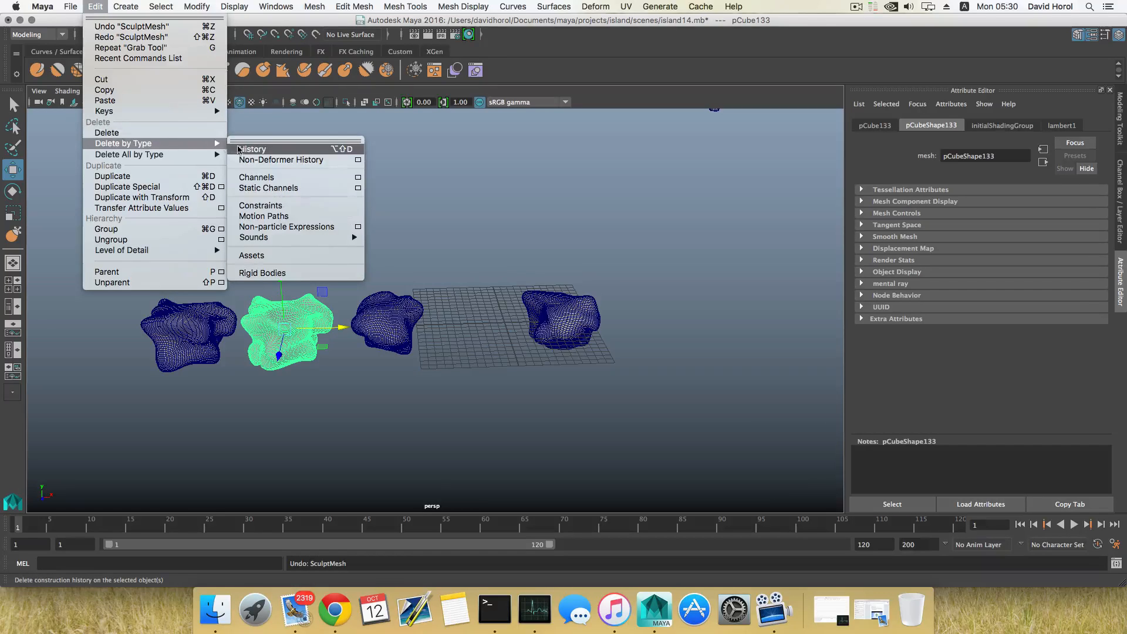
click(252, 149)
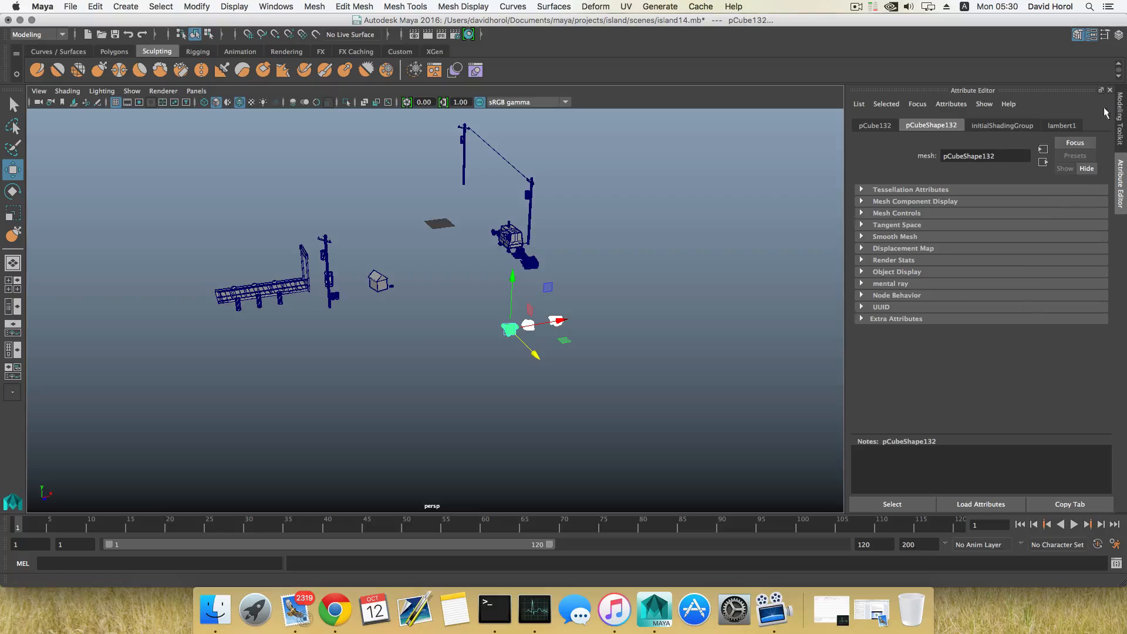
- Enlarge a boulder on the island top and rotate another to vary its orientation
click(1105, 35)
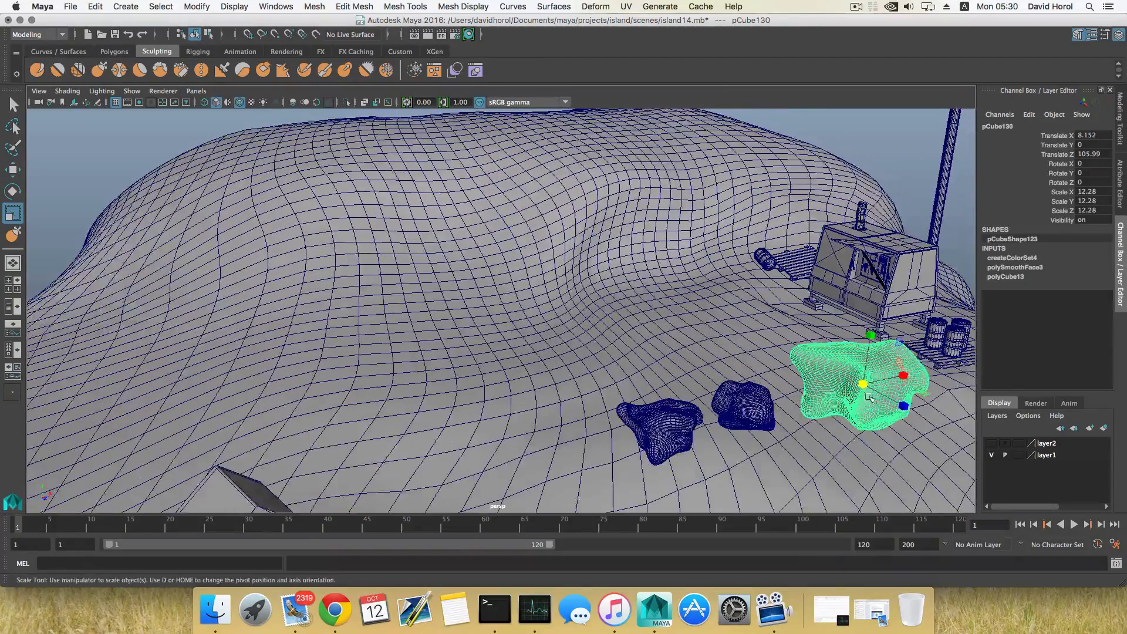
drag(862, 381, 657, 277)
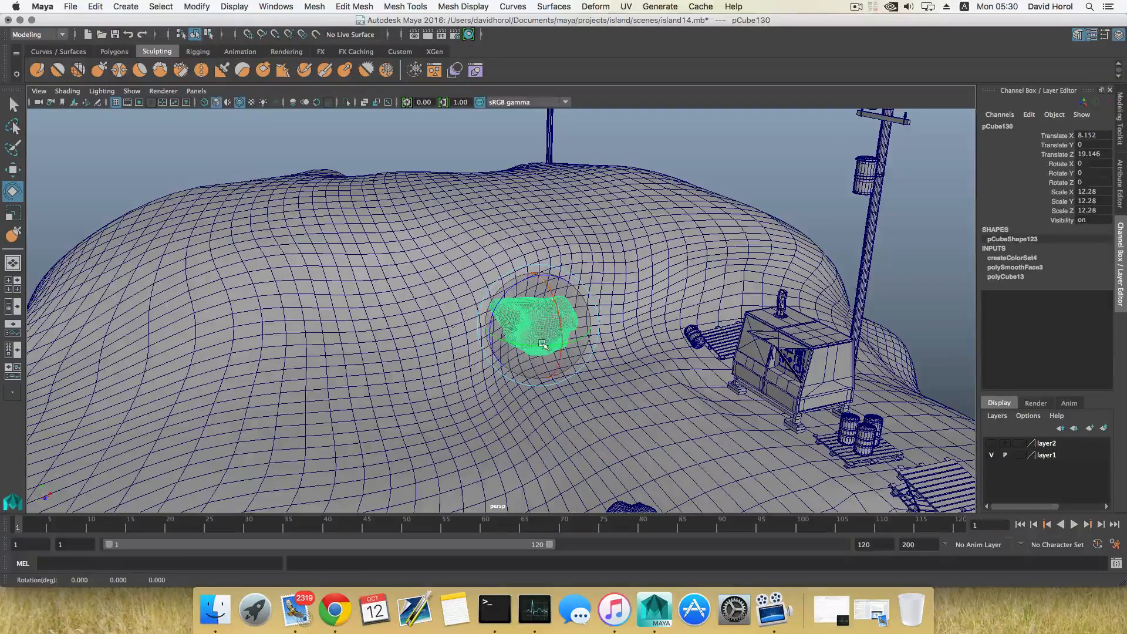
drag(543, 344, 496, 338)
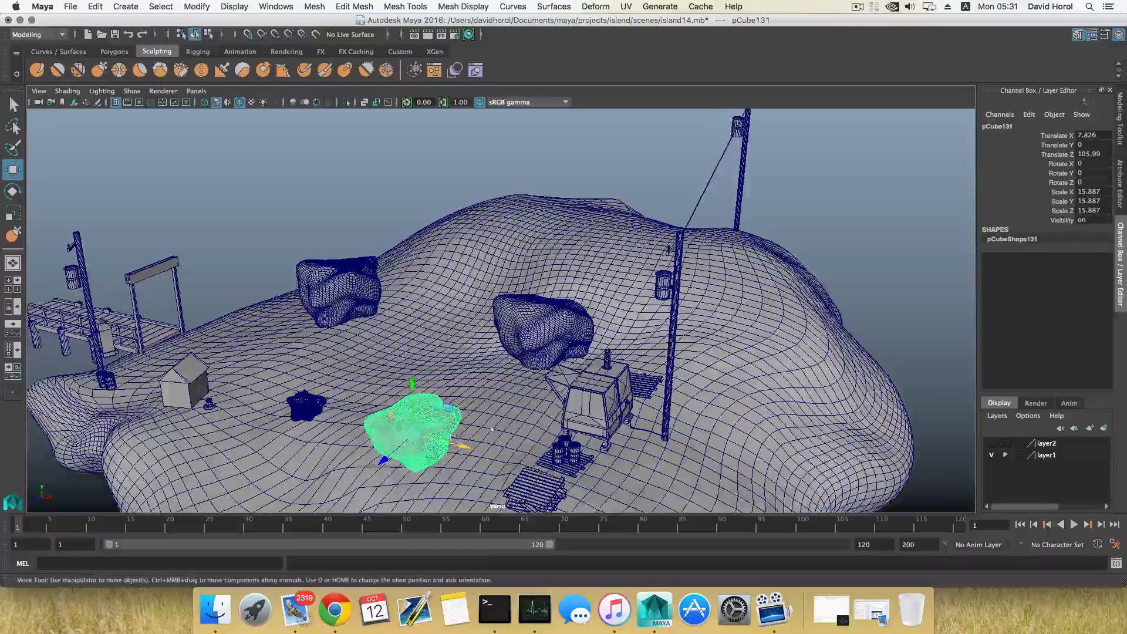
- Move a boulder copy across the island top to sit beside the generator hut
drag(413, 431, 525, 338)
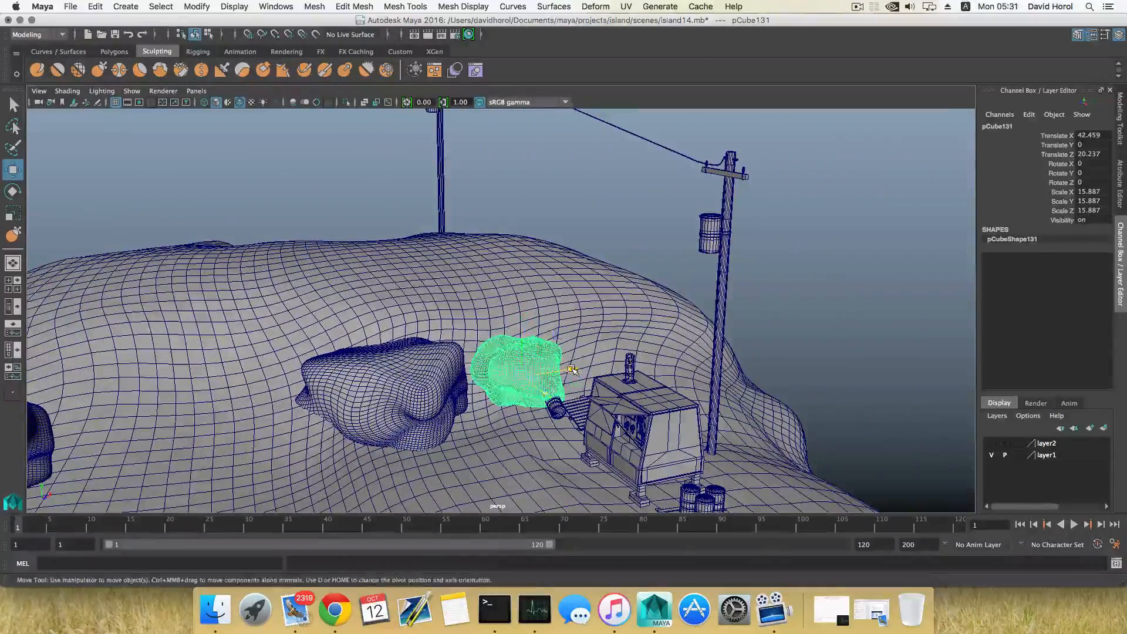
drag(571, 369, 537, 390)
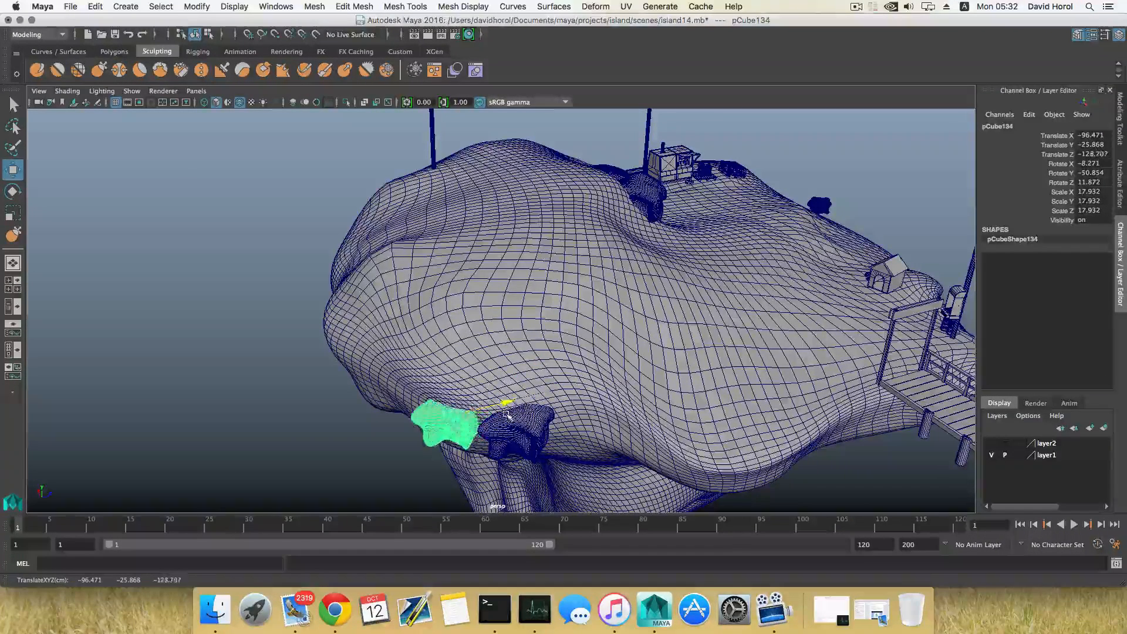
- Select the small boulder near the house and drag it down onto the cliff face
click(12, 193)
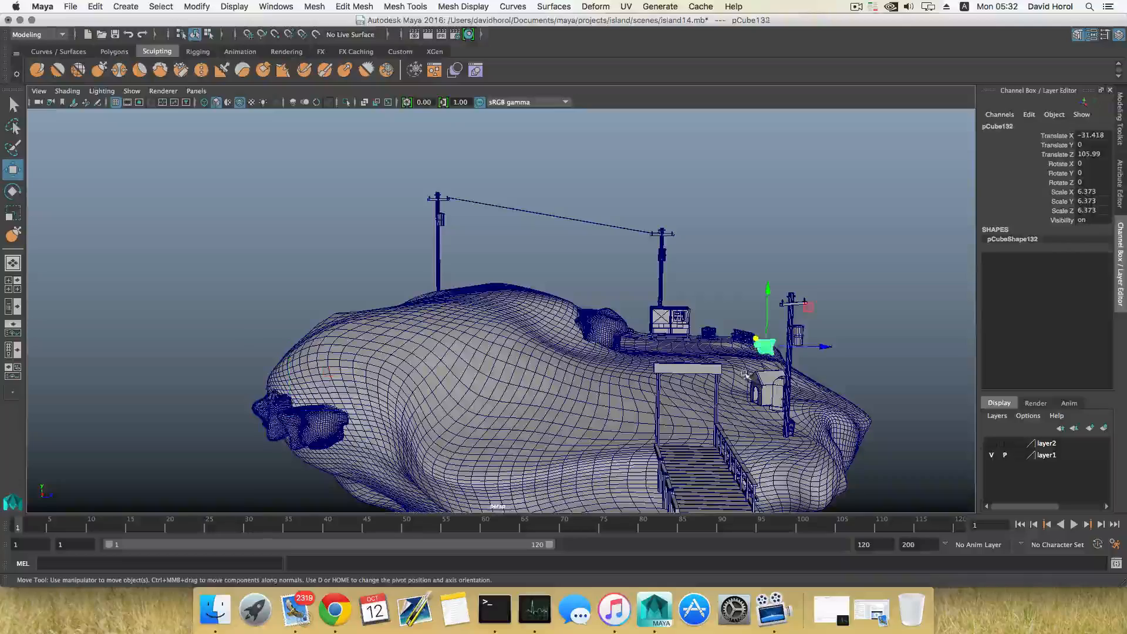
drag(823, 347, 679, 347)
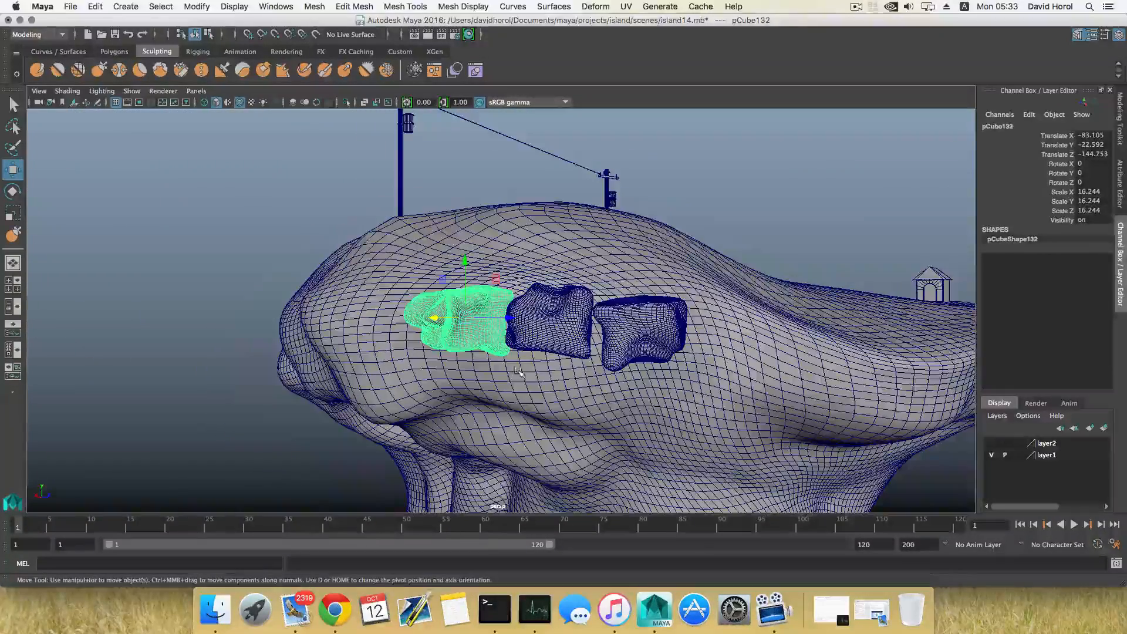
- Drag the new boulder copy below the others and settle it lower on the cliff
drag(465, 317, 465, 381)
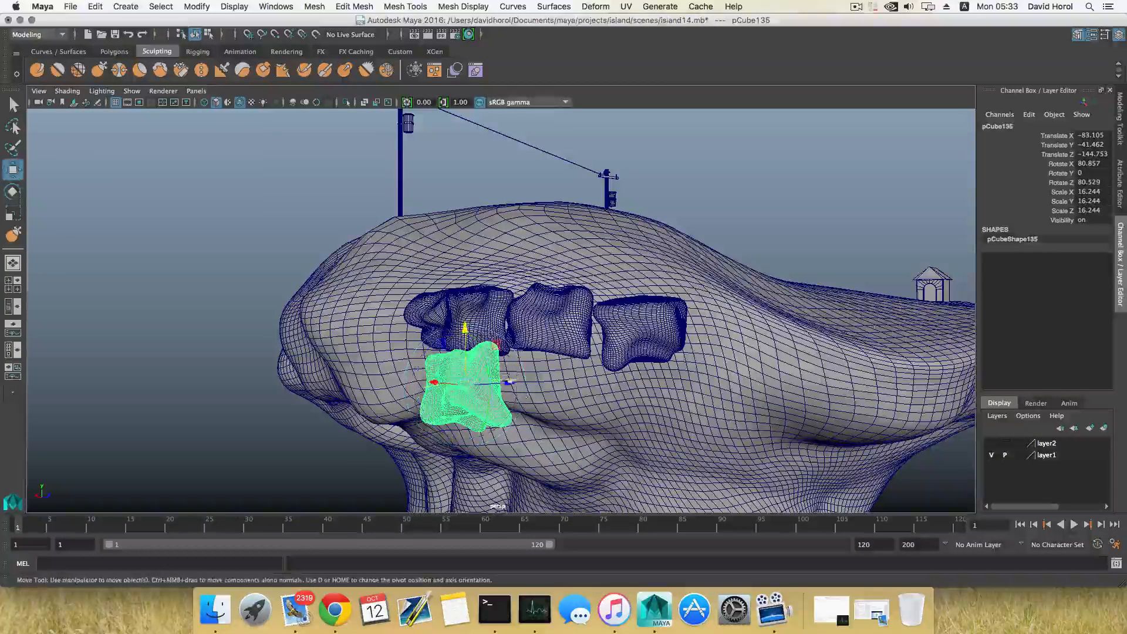
drag(467, 381, 542, 383)
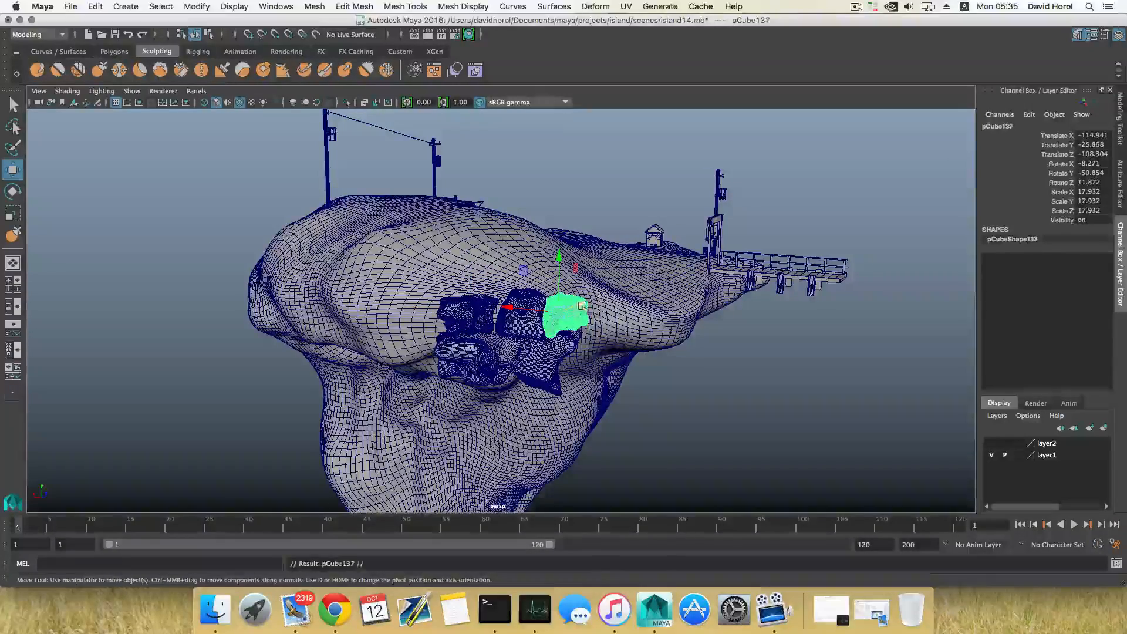
- Shift the boulder copy toward the island's far tip, fitting it against the cliff edge
drag(564, 312, 428, 366)
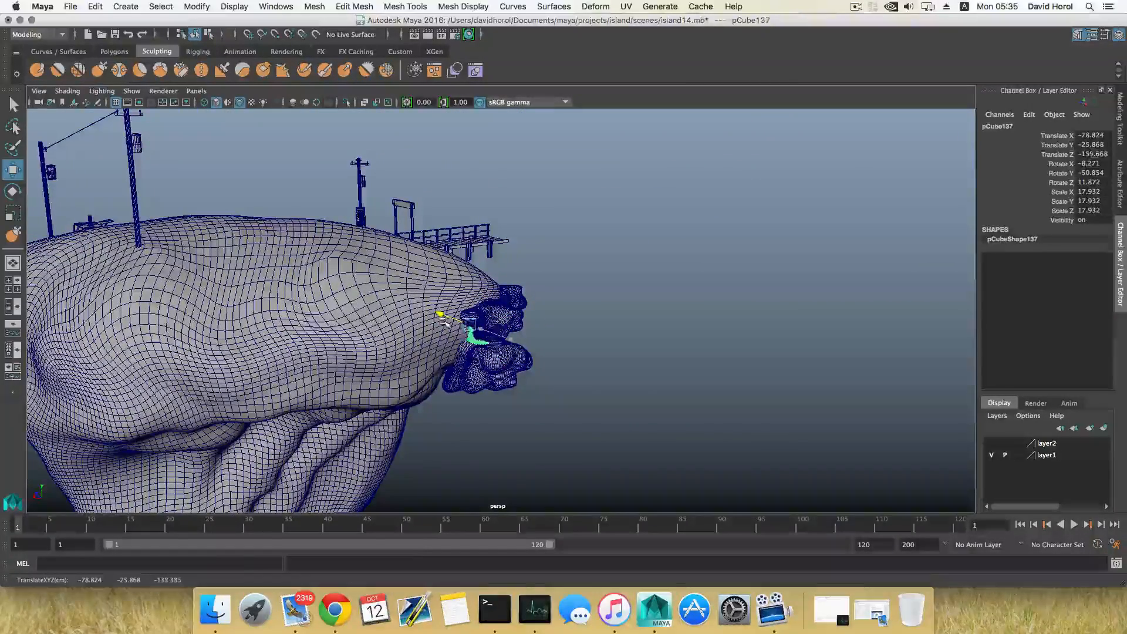
drag(440, 316, 461, 339)
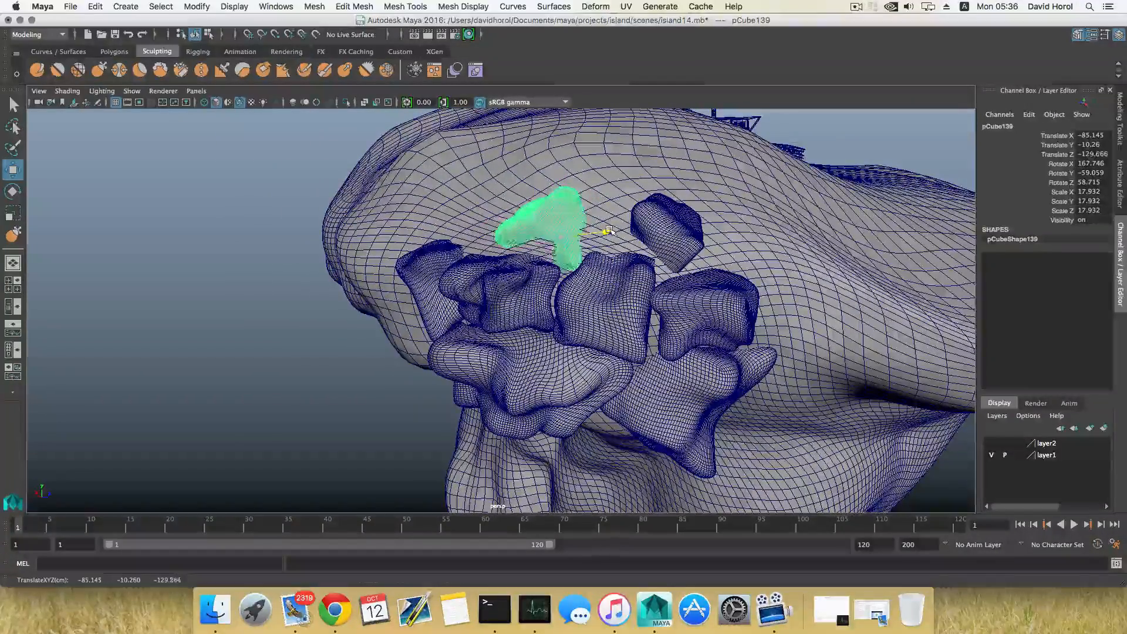
- Nudge pCube140 sideways into place within the underside boulder cluster
click(13, 191)
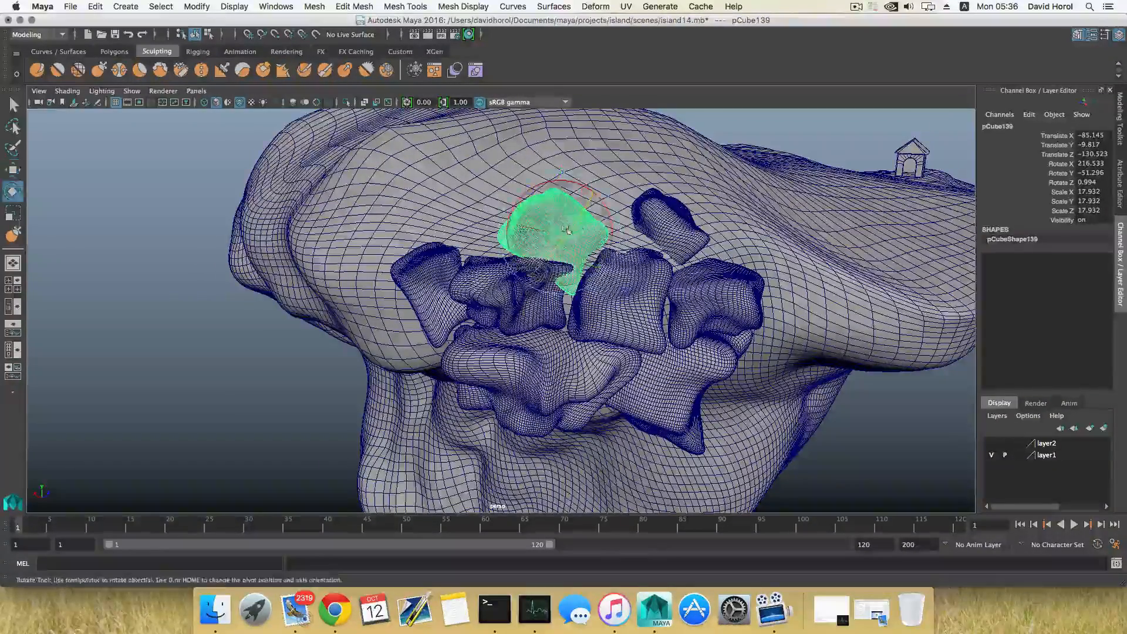
click(12, 169)
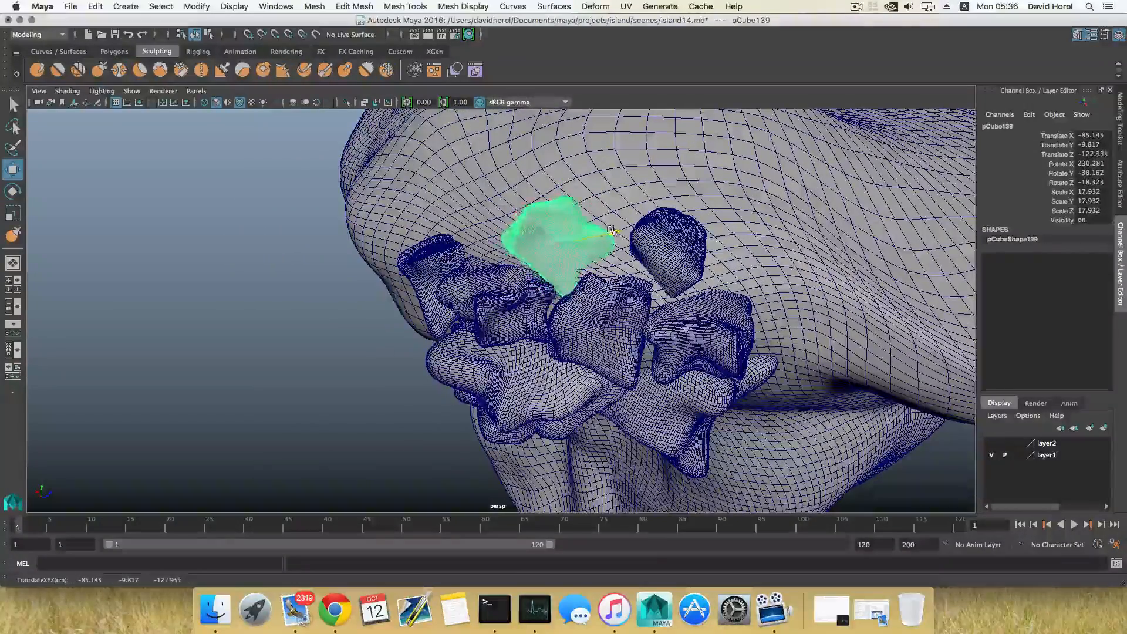
drag(611, 230, 503, 230)
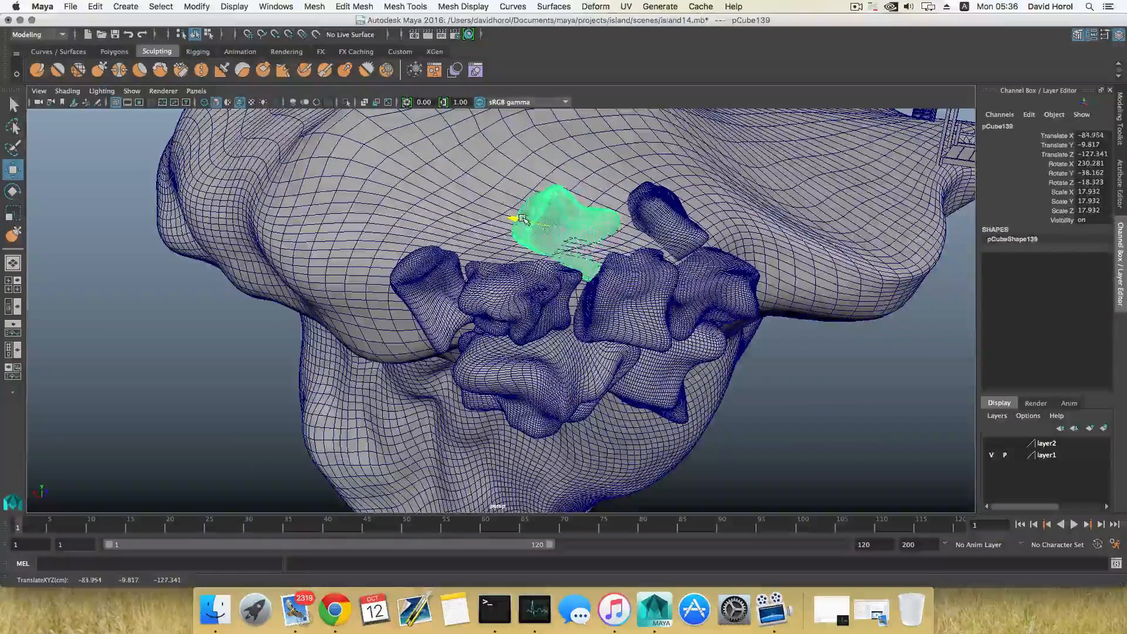
drag(514, 219, 588, 213)
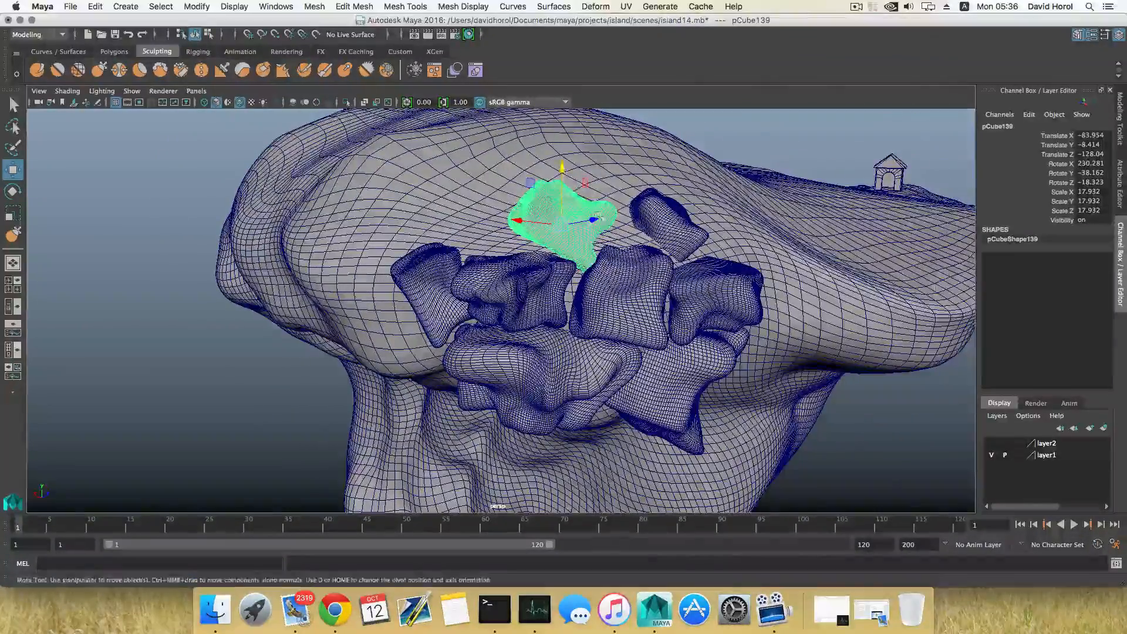
drag(568, 219, 593, 214)
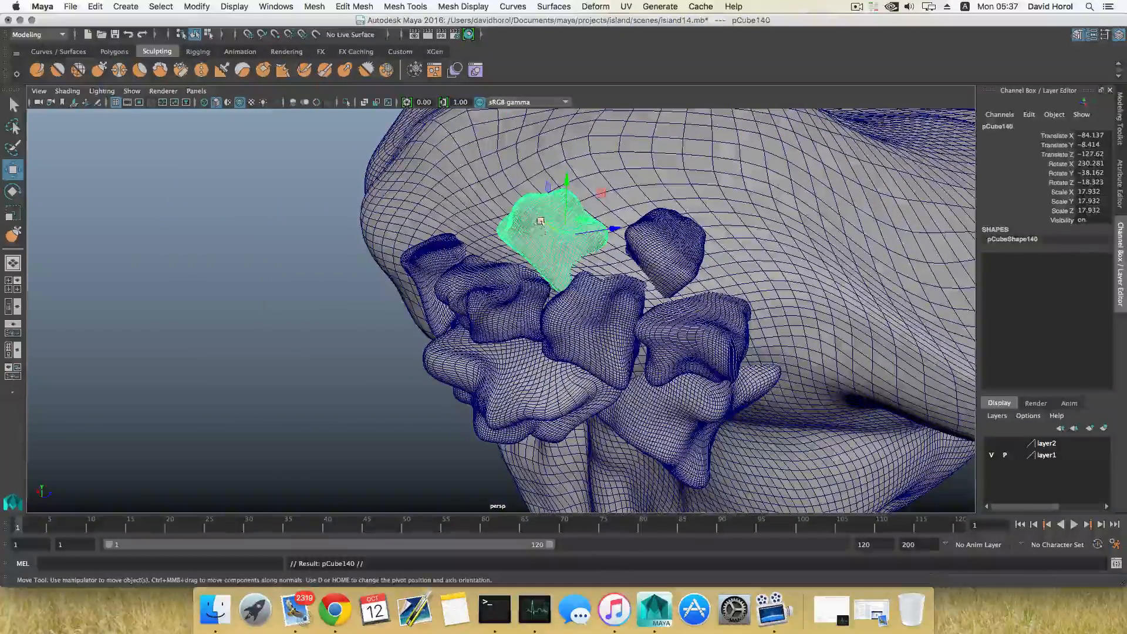
- Rotate the boulder flush with the cliff and push it deeper in
drag(564, 230, 489, 201)
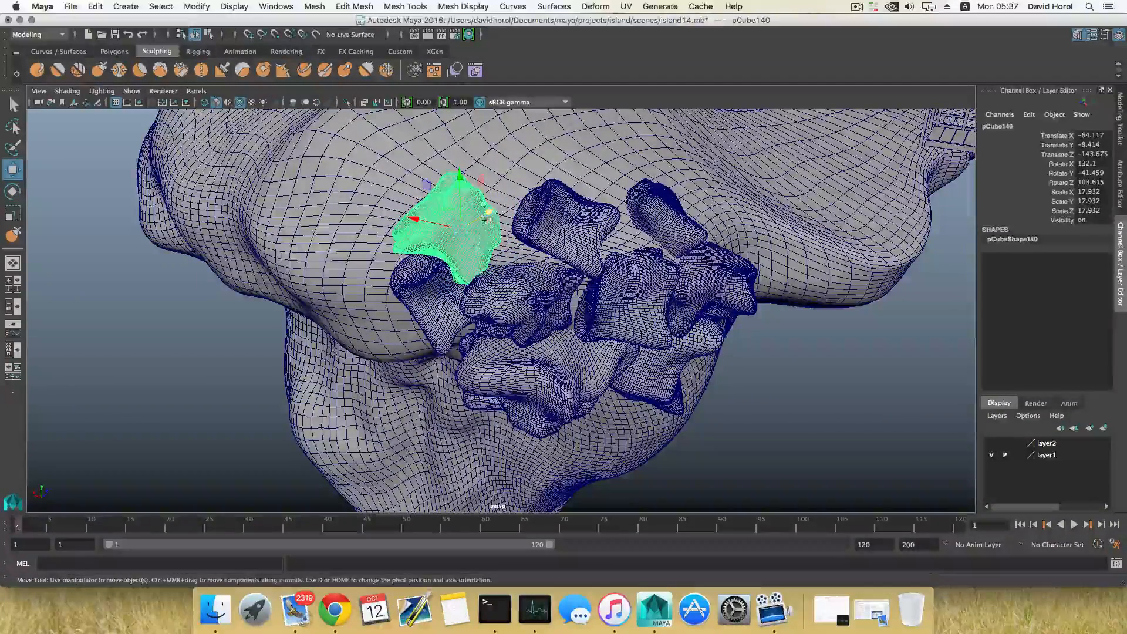
drag(431, 215, 467, 223)
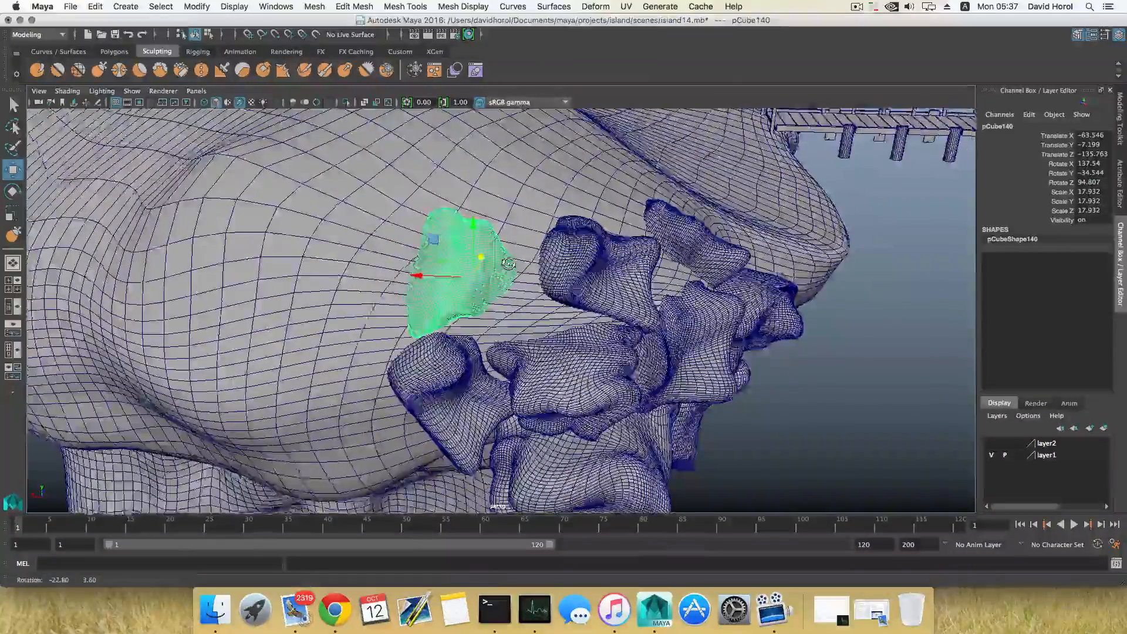
drag(435, 276, 461, 276)
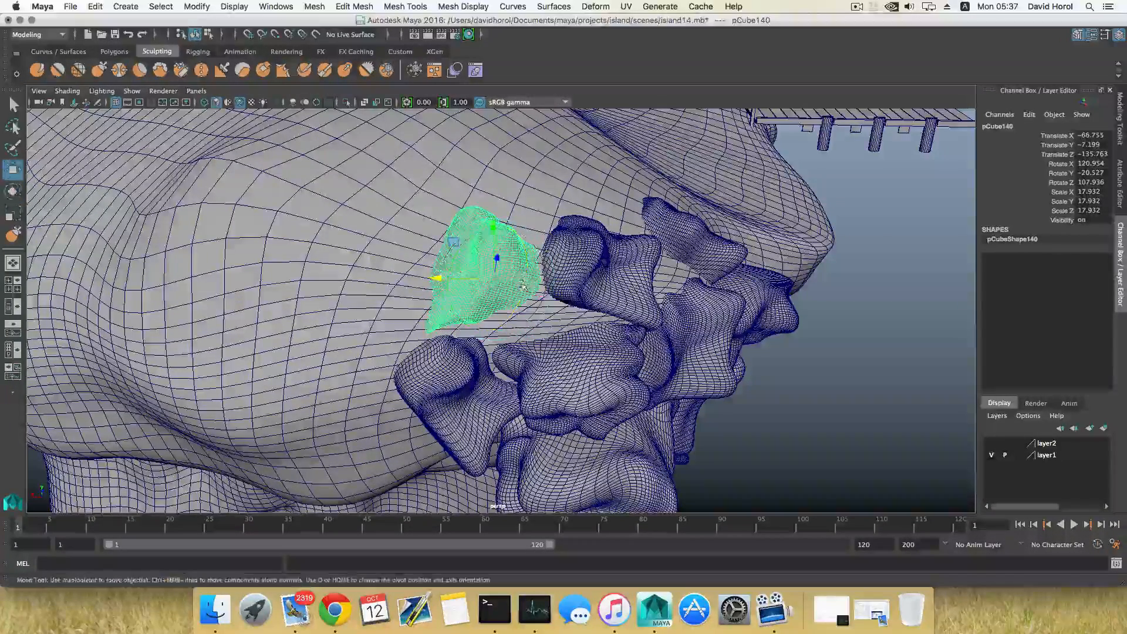
drag(496, 259, 497, 266)
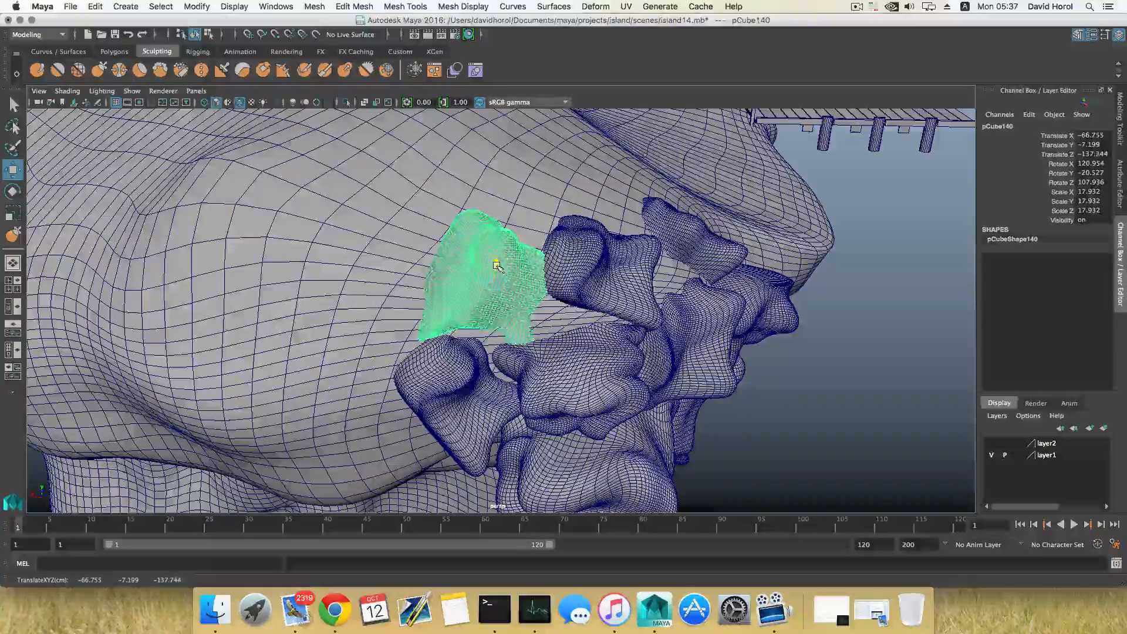
drag(496, 266, 444, 281)
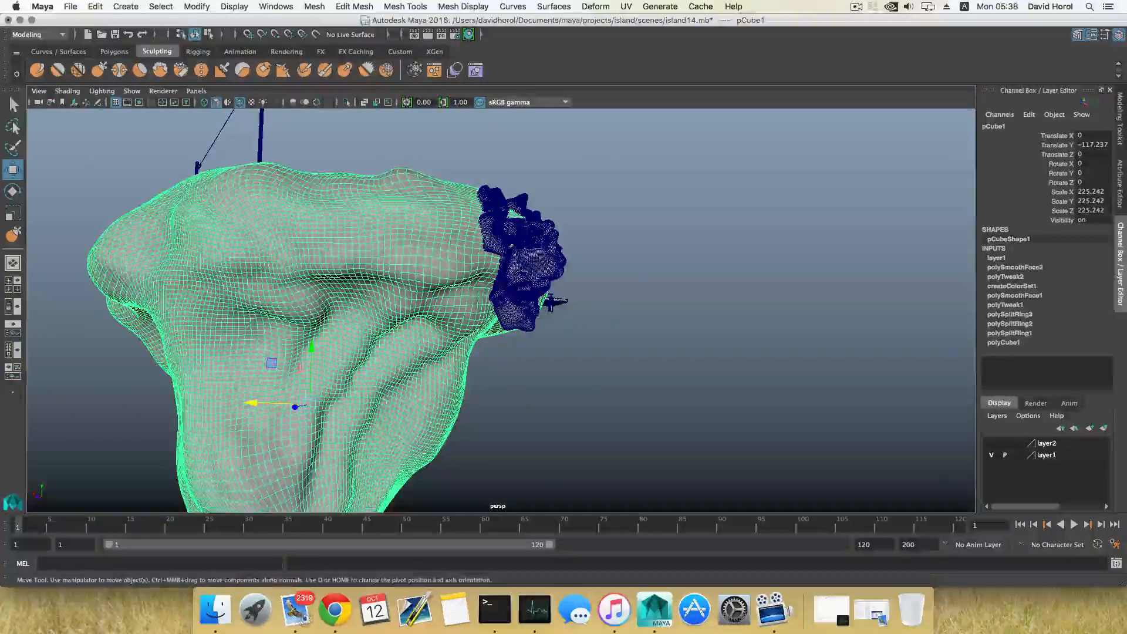
click(13, 236)
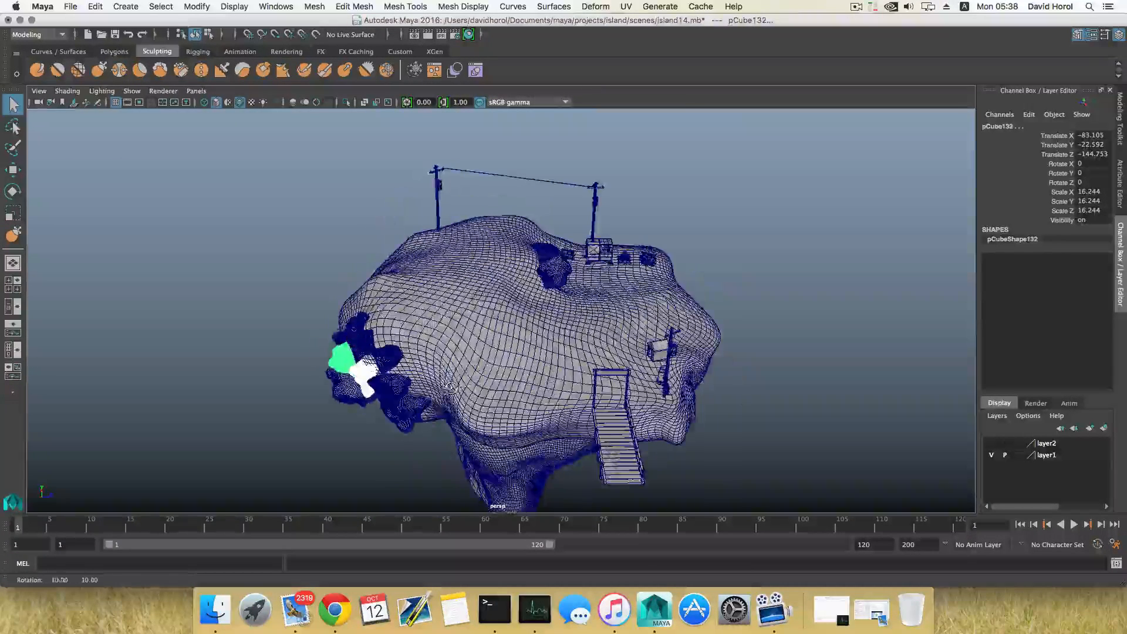
- Move a boulder copy across the island top near the house and rotate it for variety
click(12, 169)
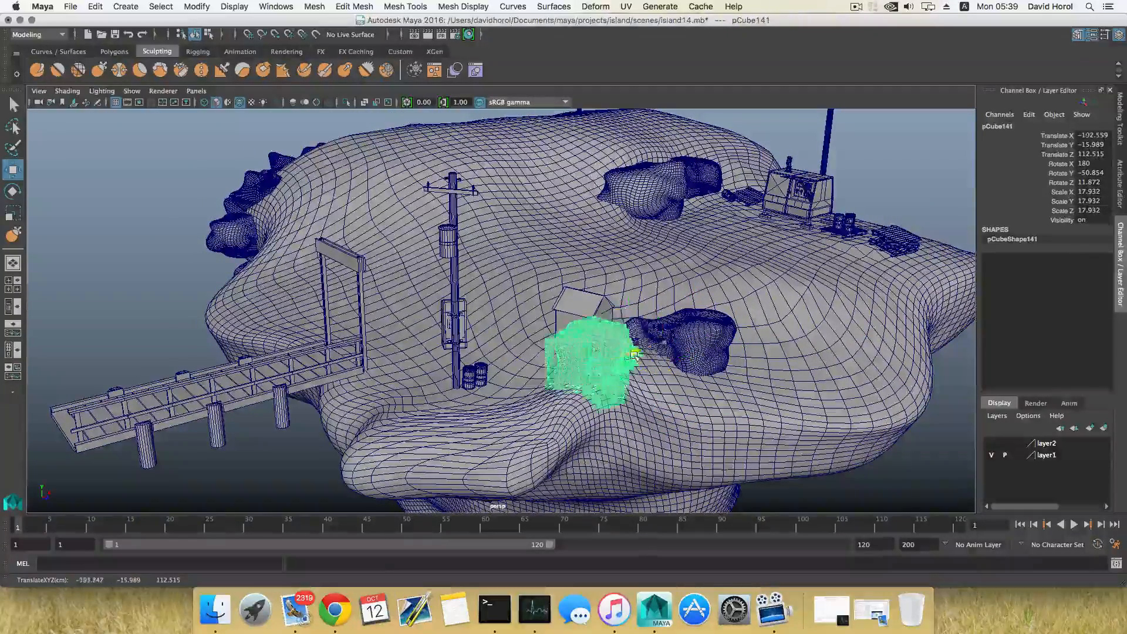
drag(633, 355, 589, 394)
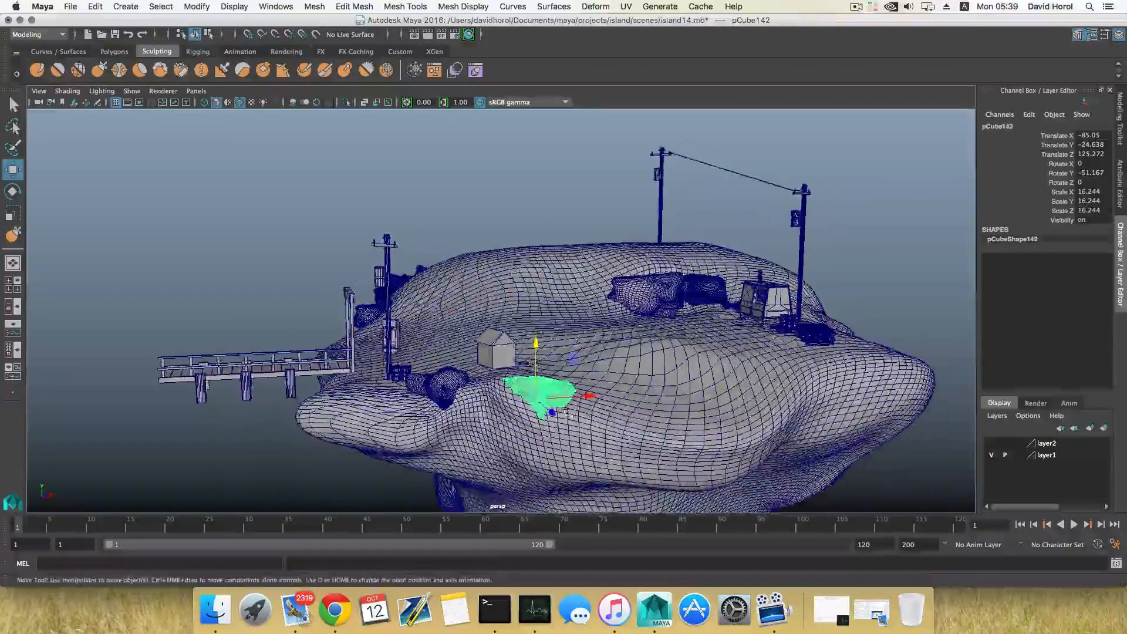
drag(564, 399, 536, 399)
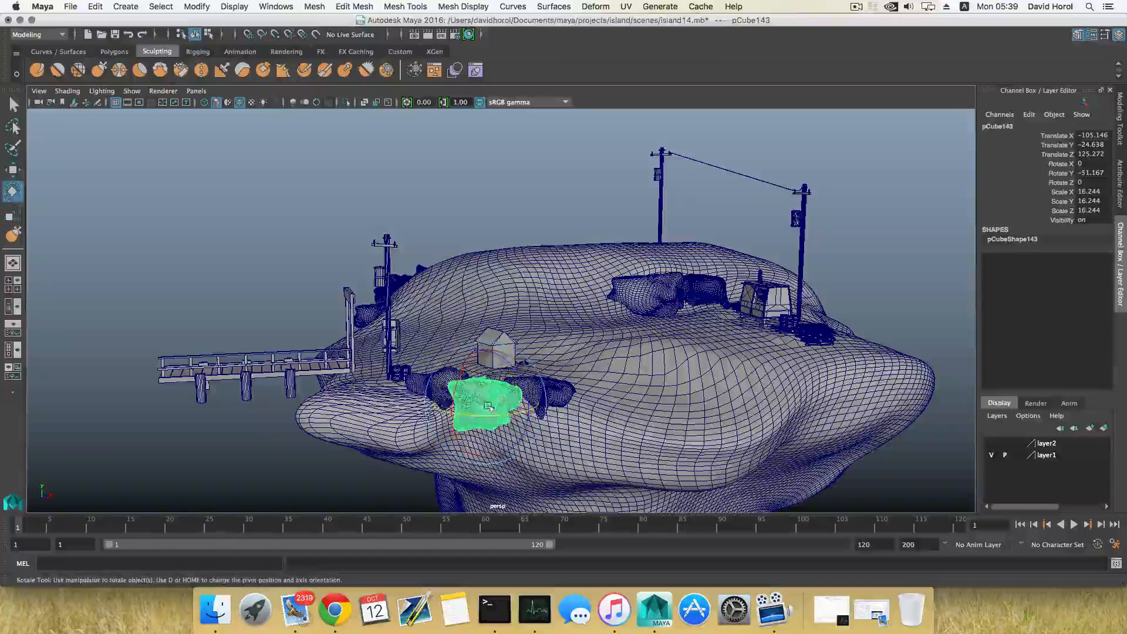
drag(503, 399, 478, 428)
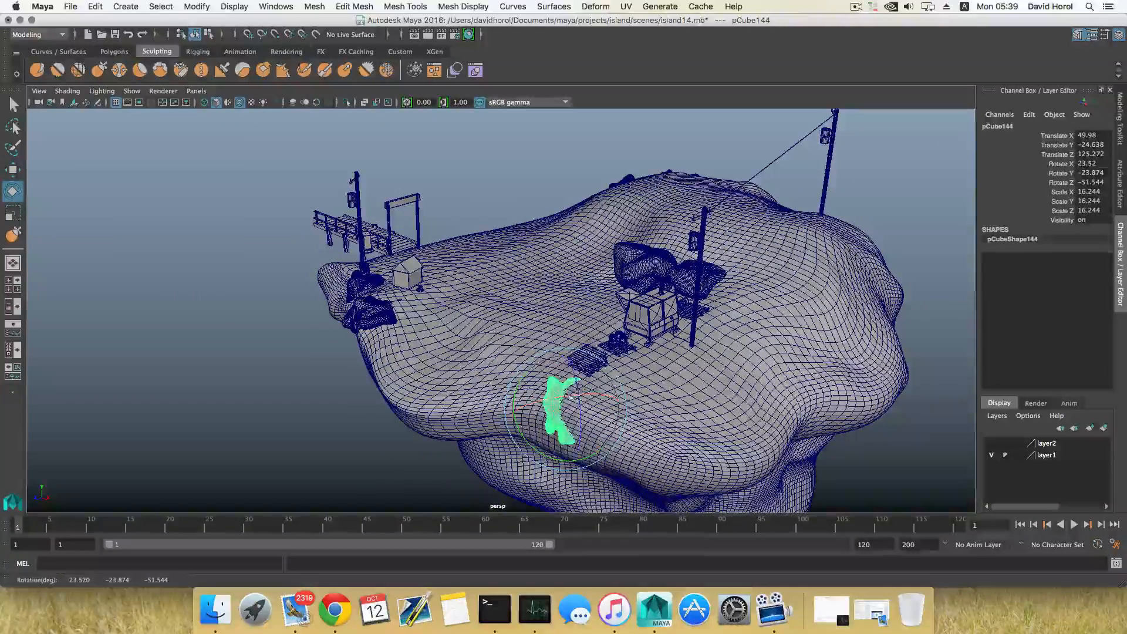
- Tilt the boulder copies sitting on and against the upper cliff edge
drag(576, 403, 583, 442)
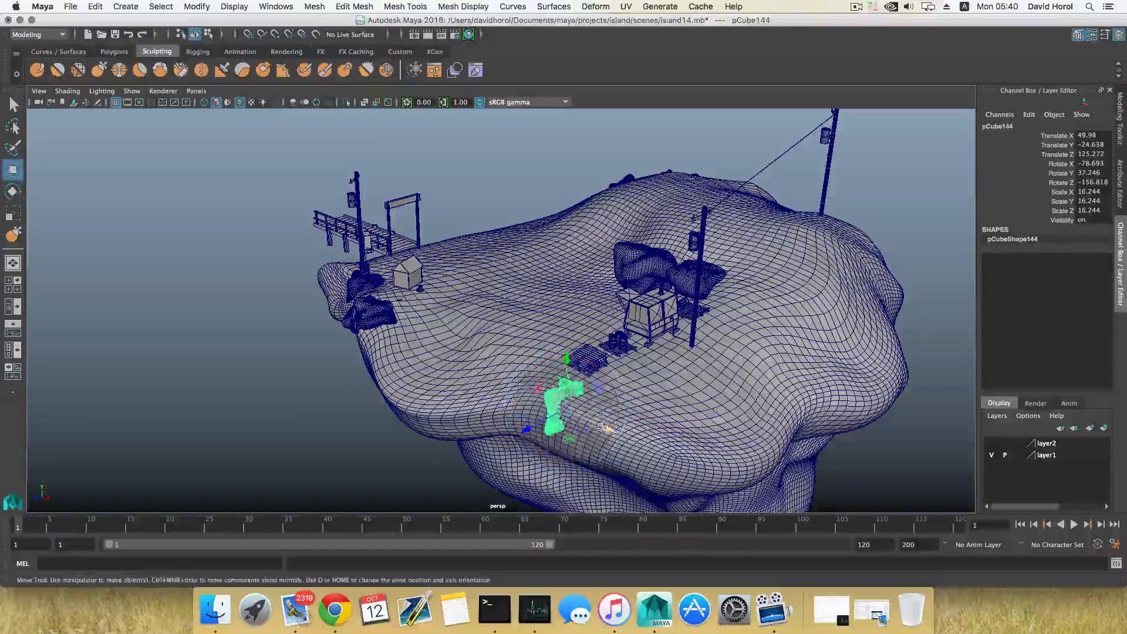
click(12, 192)
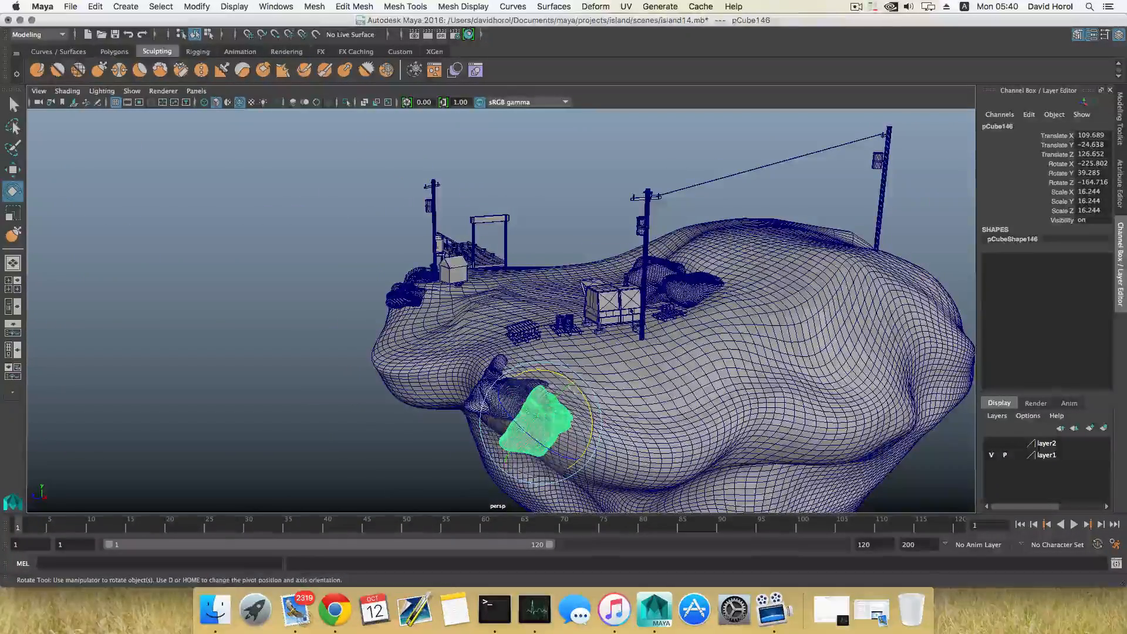
drag(567, 388, 518, 438)
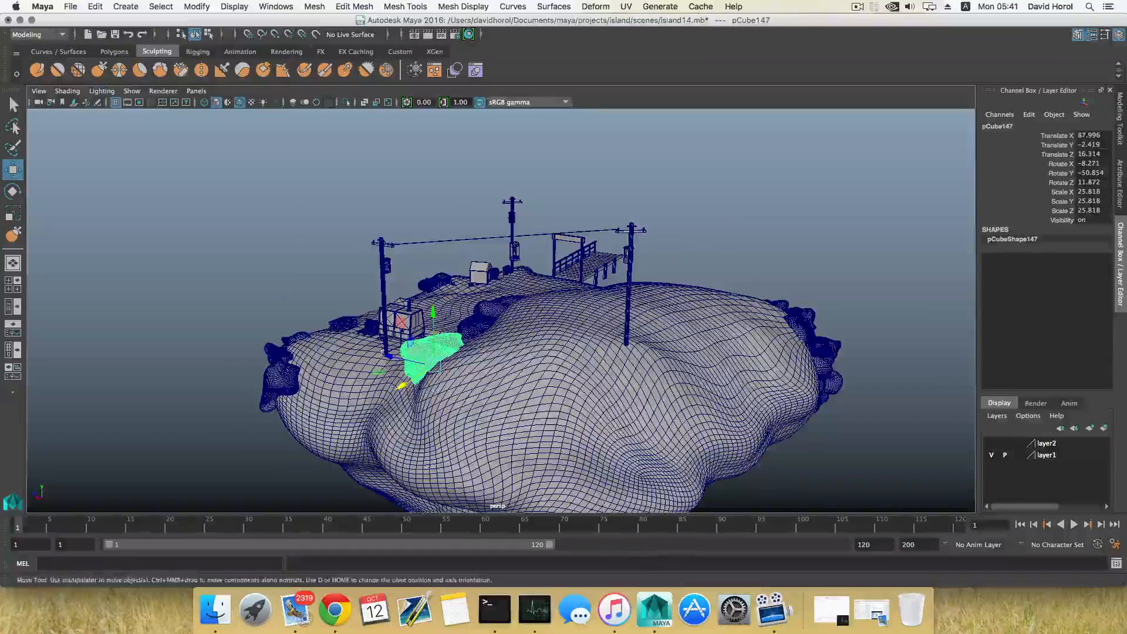
- Move the large boulder onto the cliff edge and slide copies beside it across the face
drag(432, 345, 575, 395)
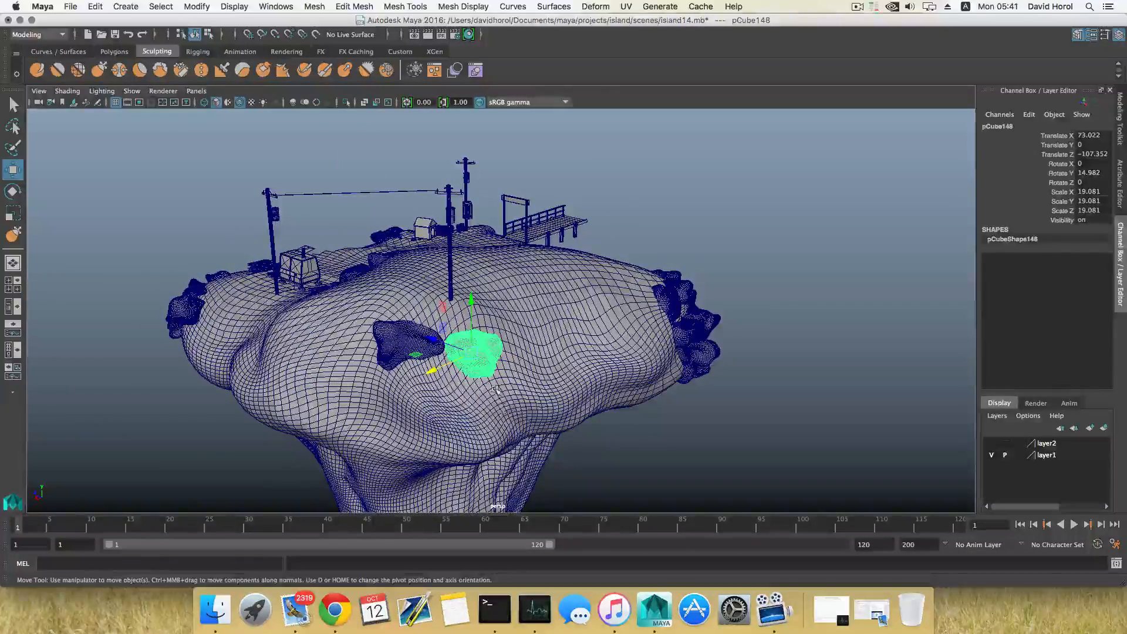
drag(470, 352, 413, 323)
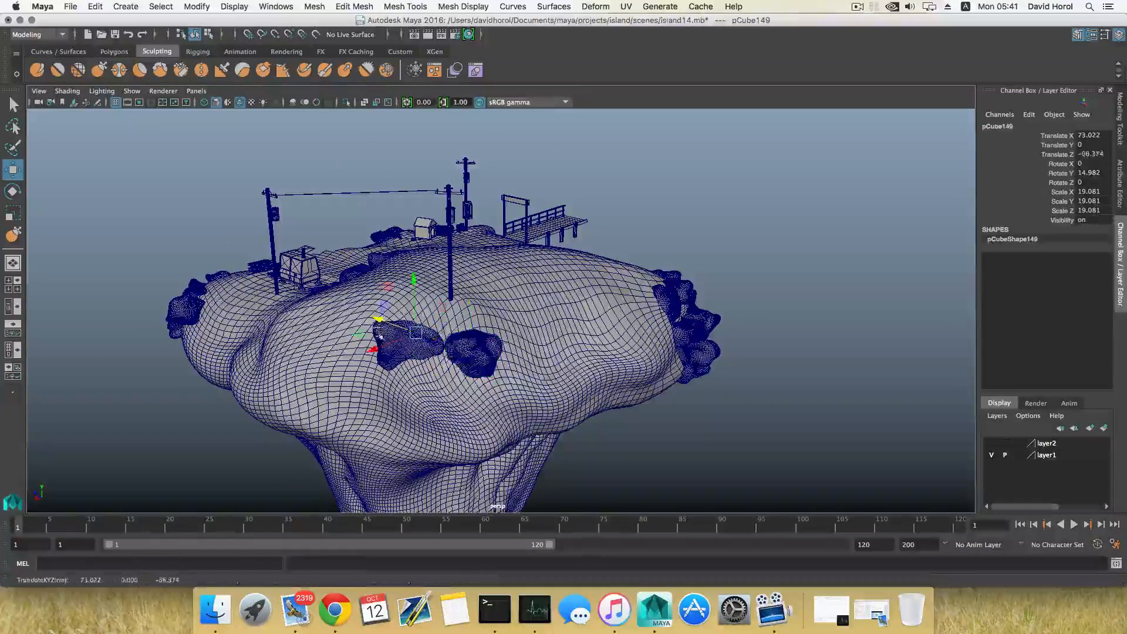
drag(415, 331, 359, 352)
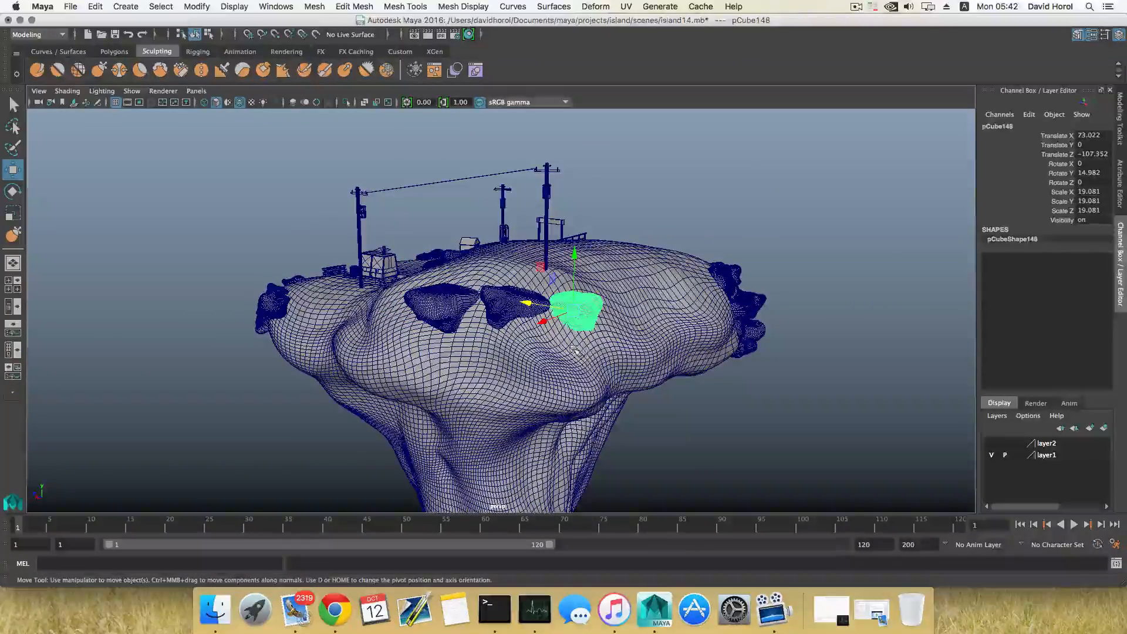
- Push a boulder copy onto the underside cliff and refine its rotation among the cluster
click(13, 191)
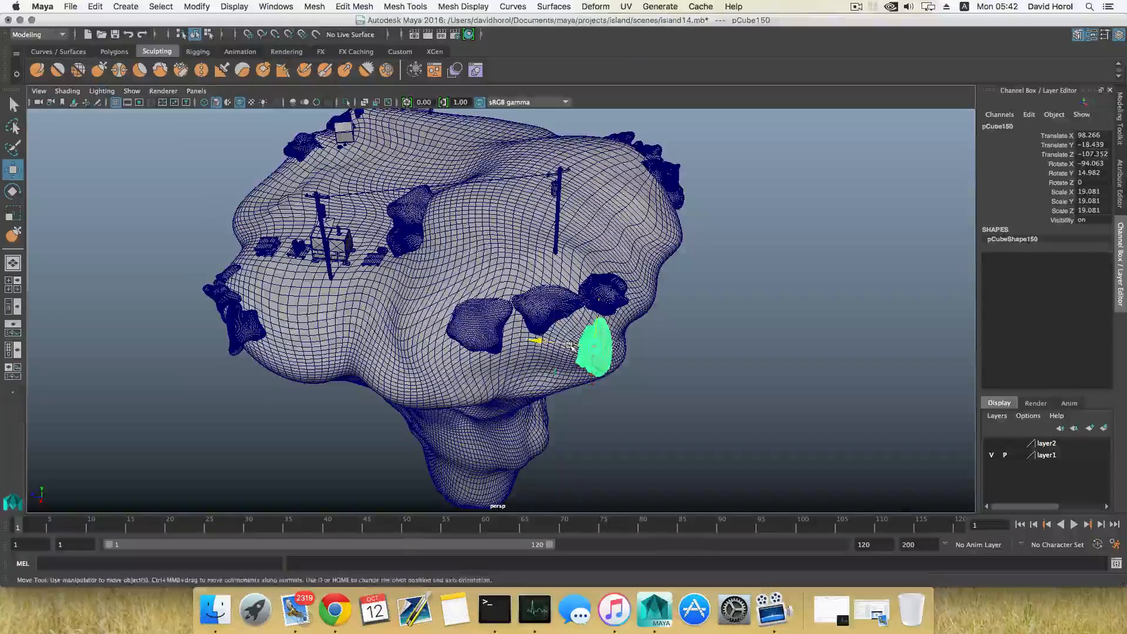
drag(593, 345, 582, 330)
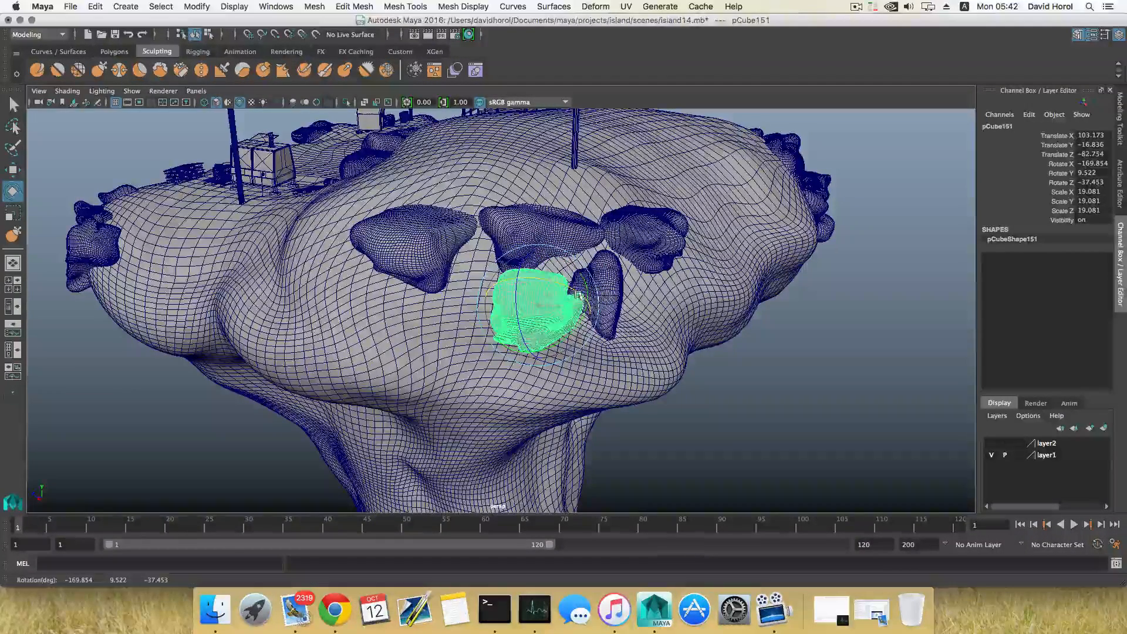
drag(546, 309, 529, 307)
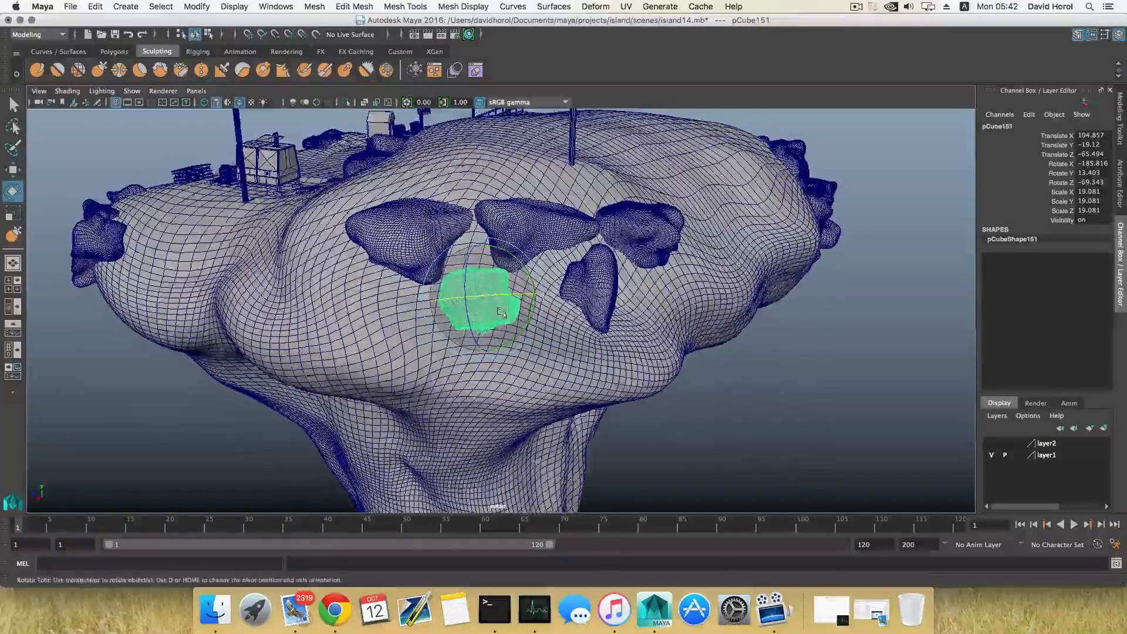
drag(502, 312, 529, 331)
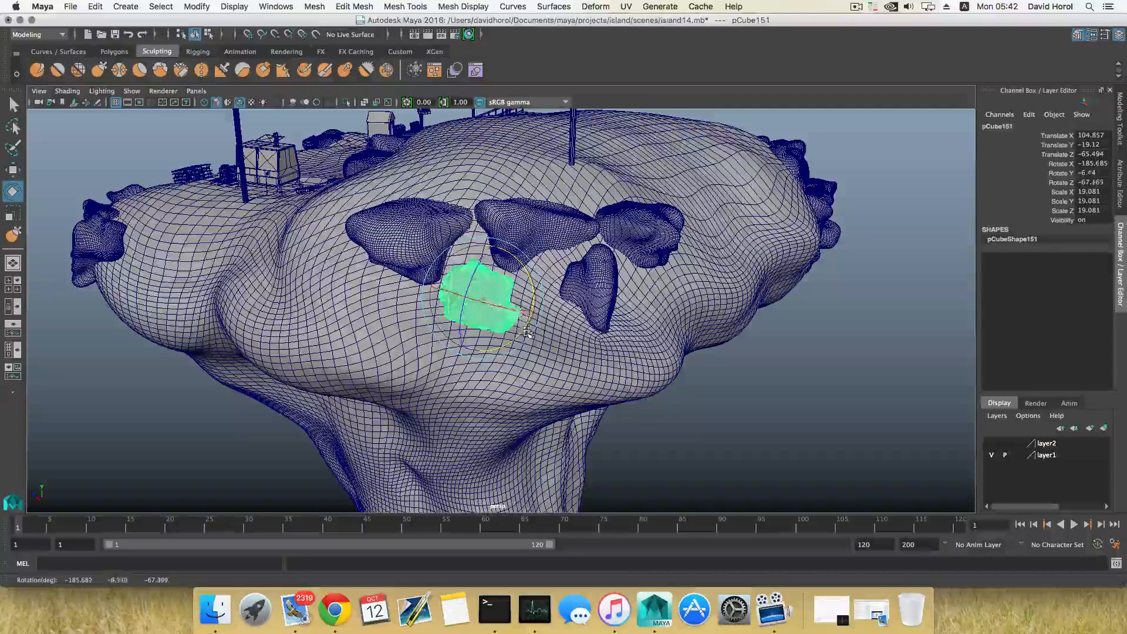
drag(528, 332, 485, 311)
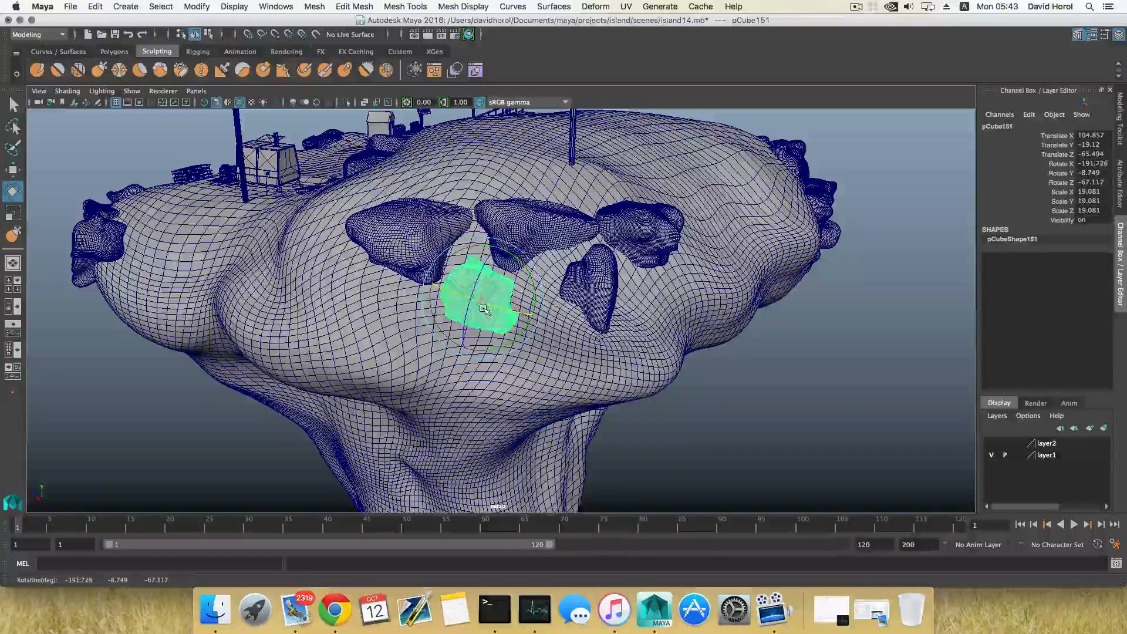
drag(503, 301, 489, 287)
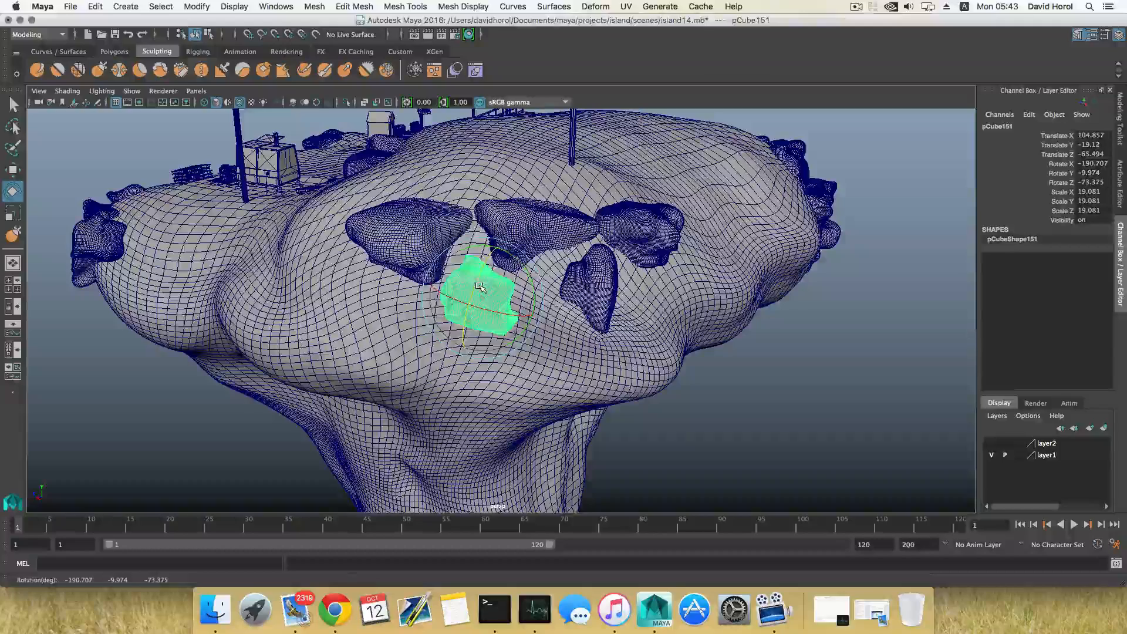
click(13, 169)
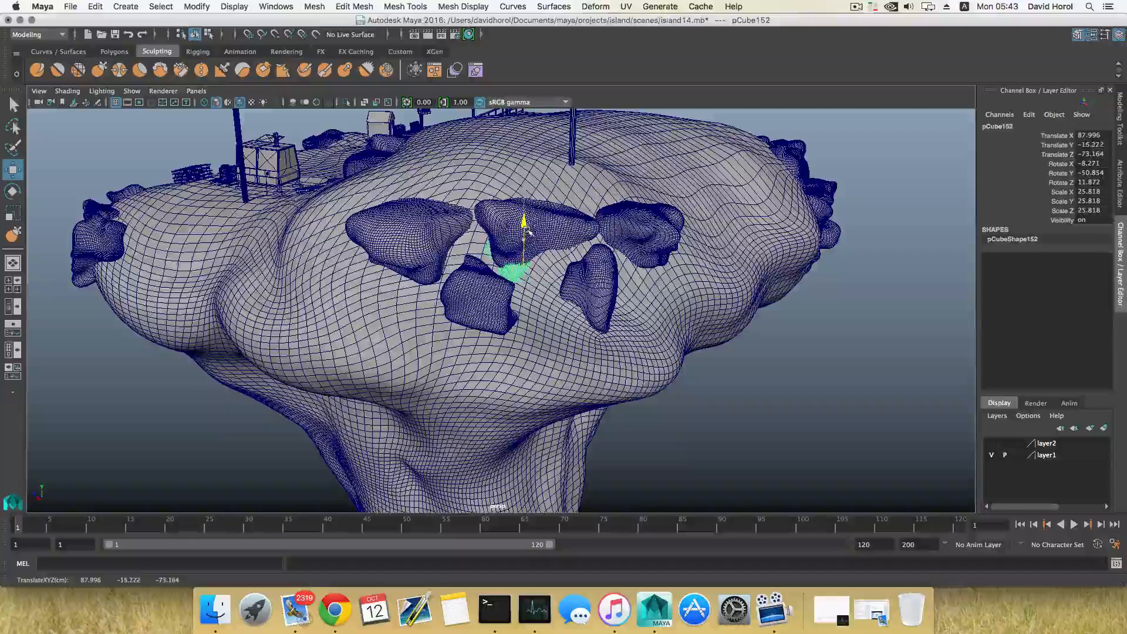
- Move, enlarge and rotate the last underside boulder copy, then save the scene as island15.mb
drag(525, 223, 496, 288)
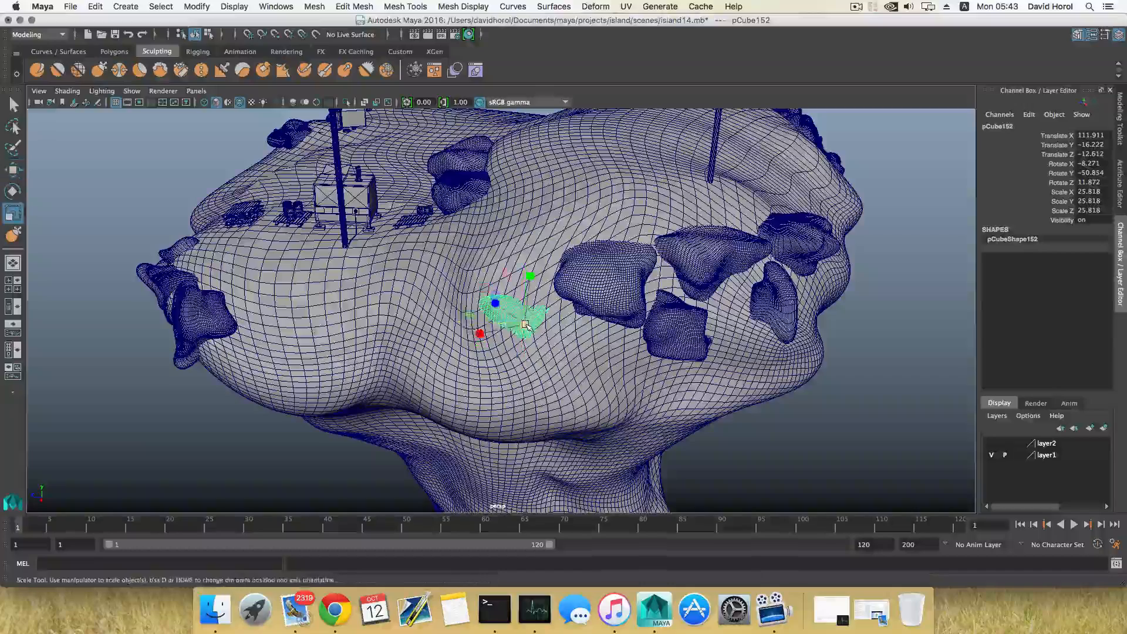
drag(525, 325, 541, 330)
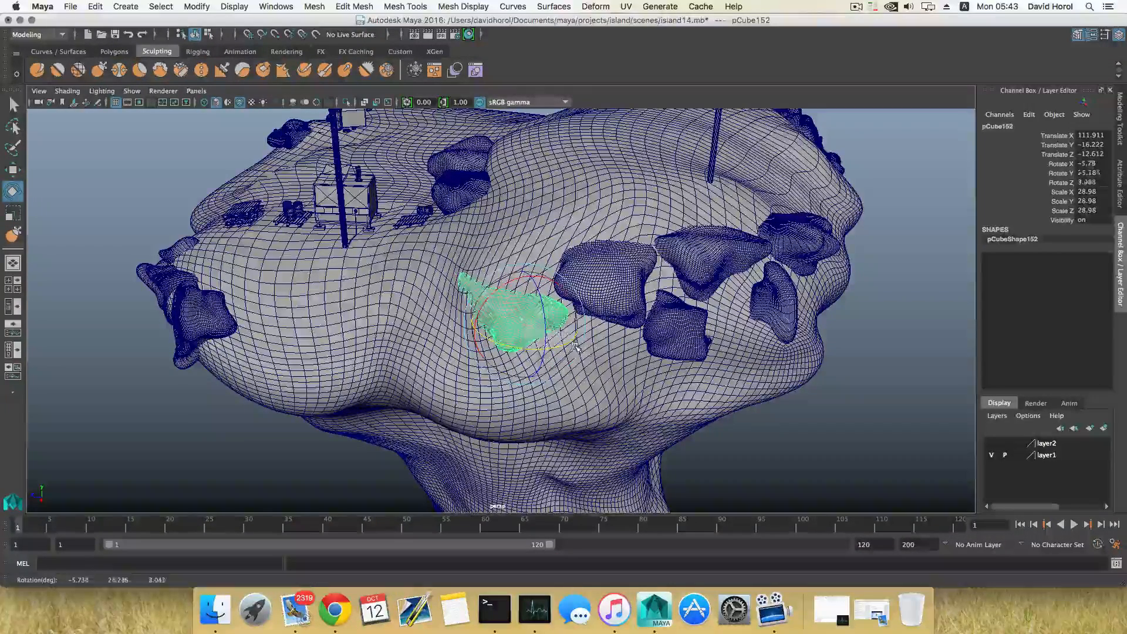
drag(576, 323, 503, 302)
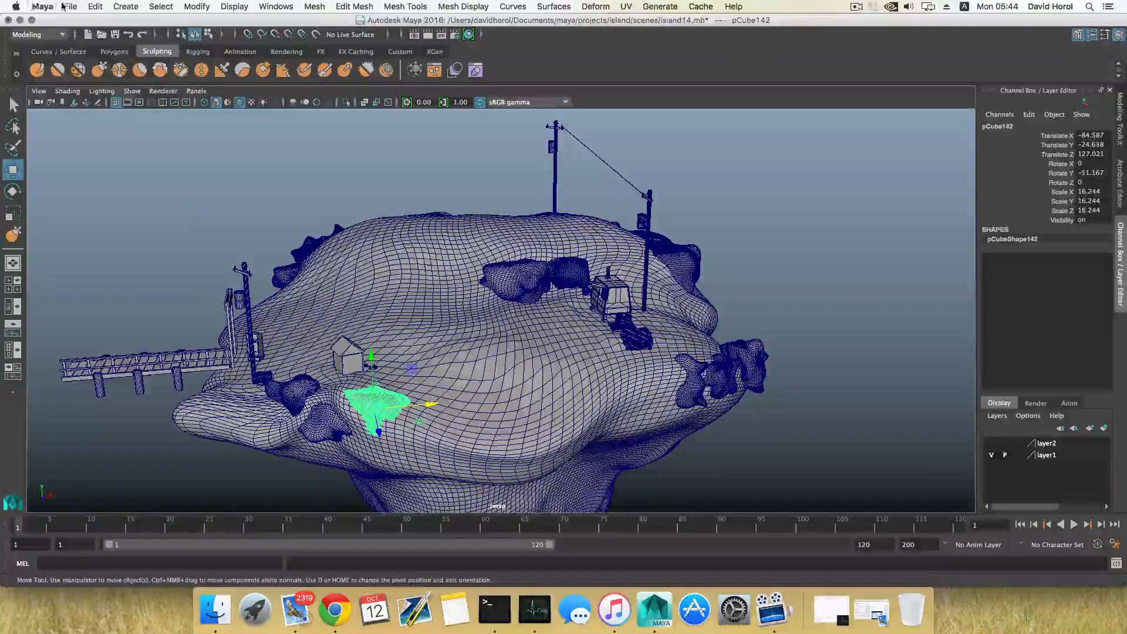
click(70, 6)
text(island15.mb)
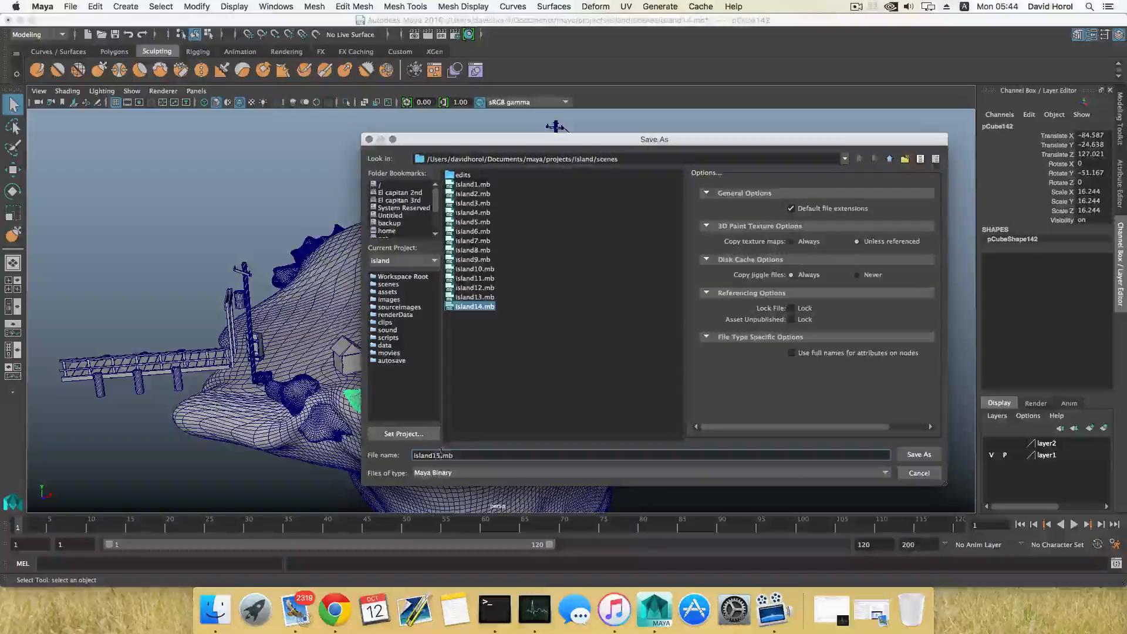
click(918, 454)
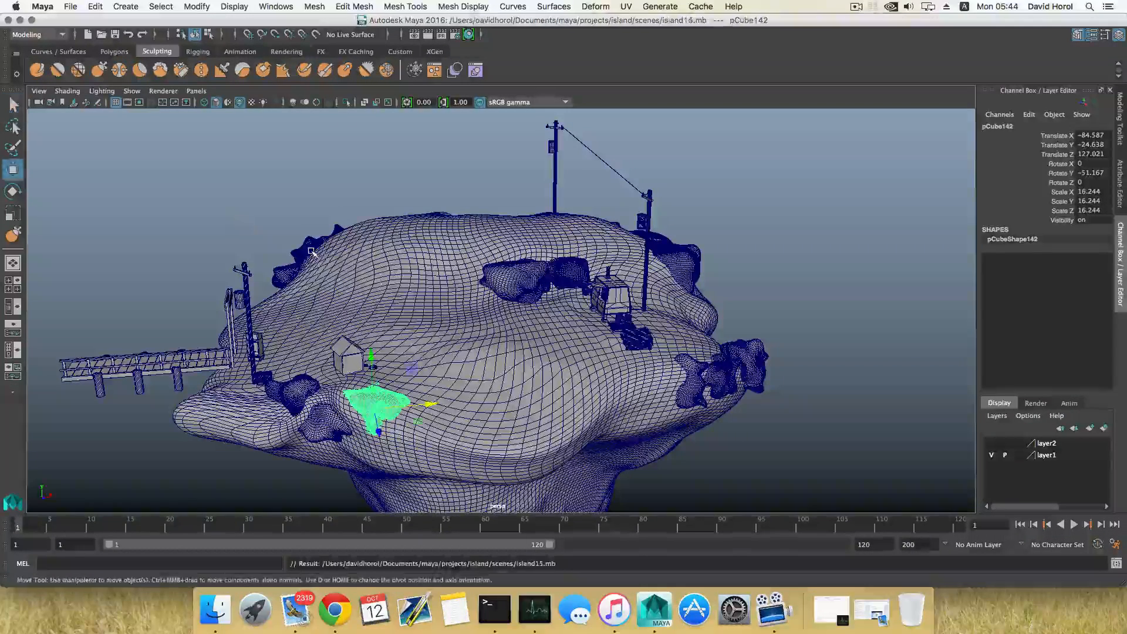